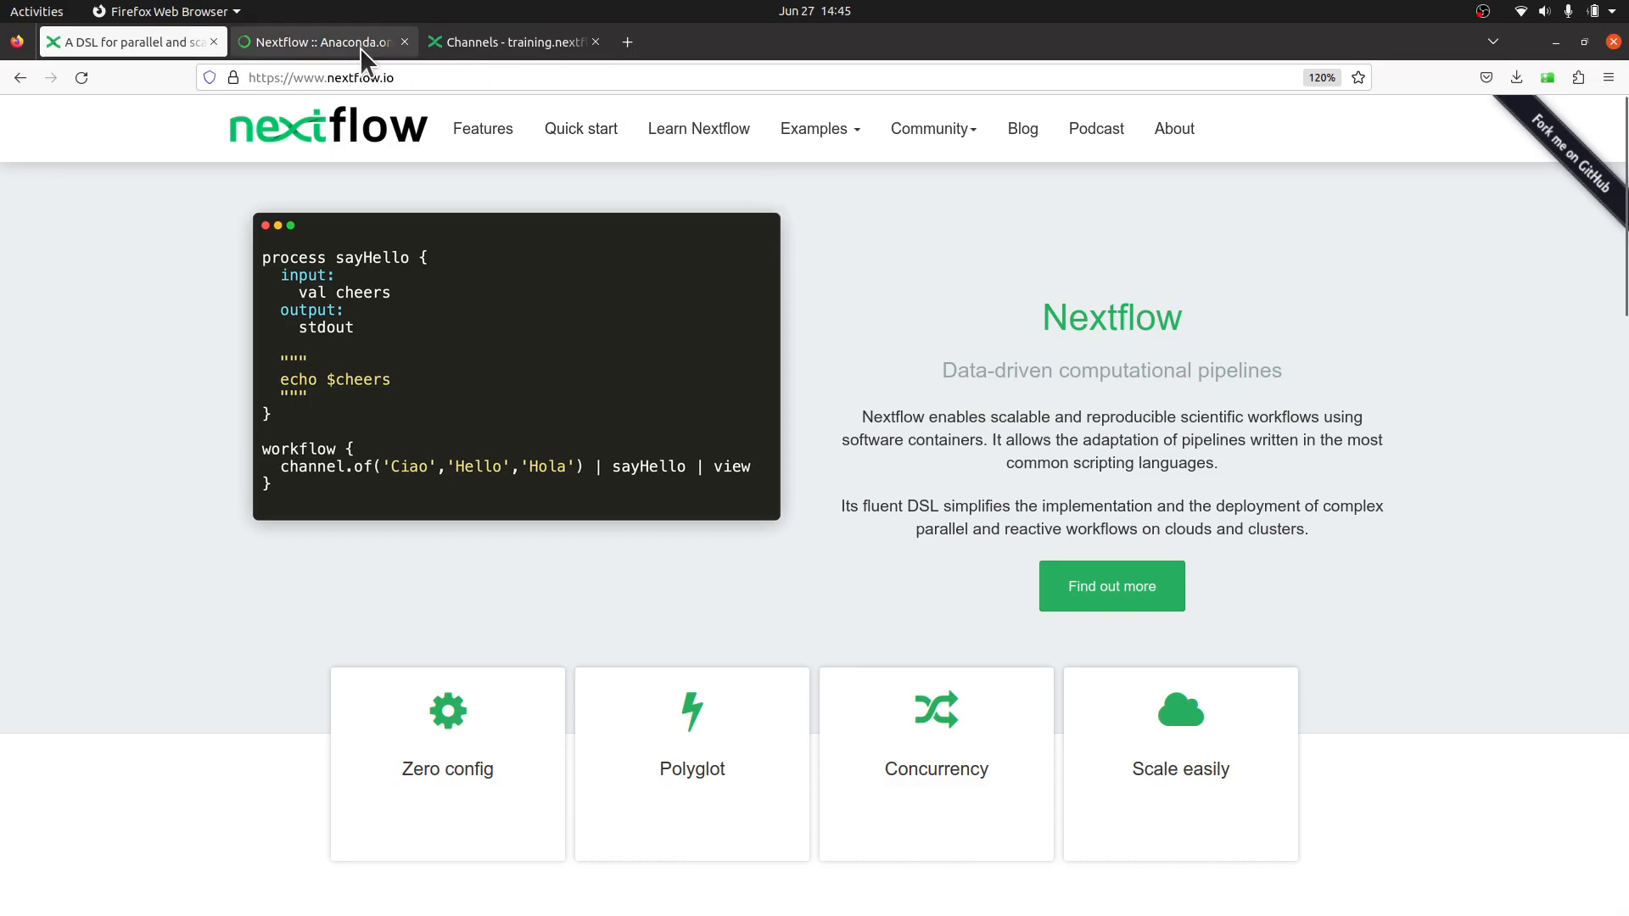
Switch to the 'Nextflow :: Anaconda.org' tab showing the bioconda nextflow install commands
left_click(317, 40)
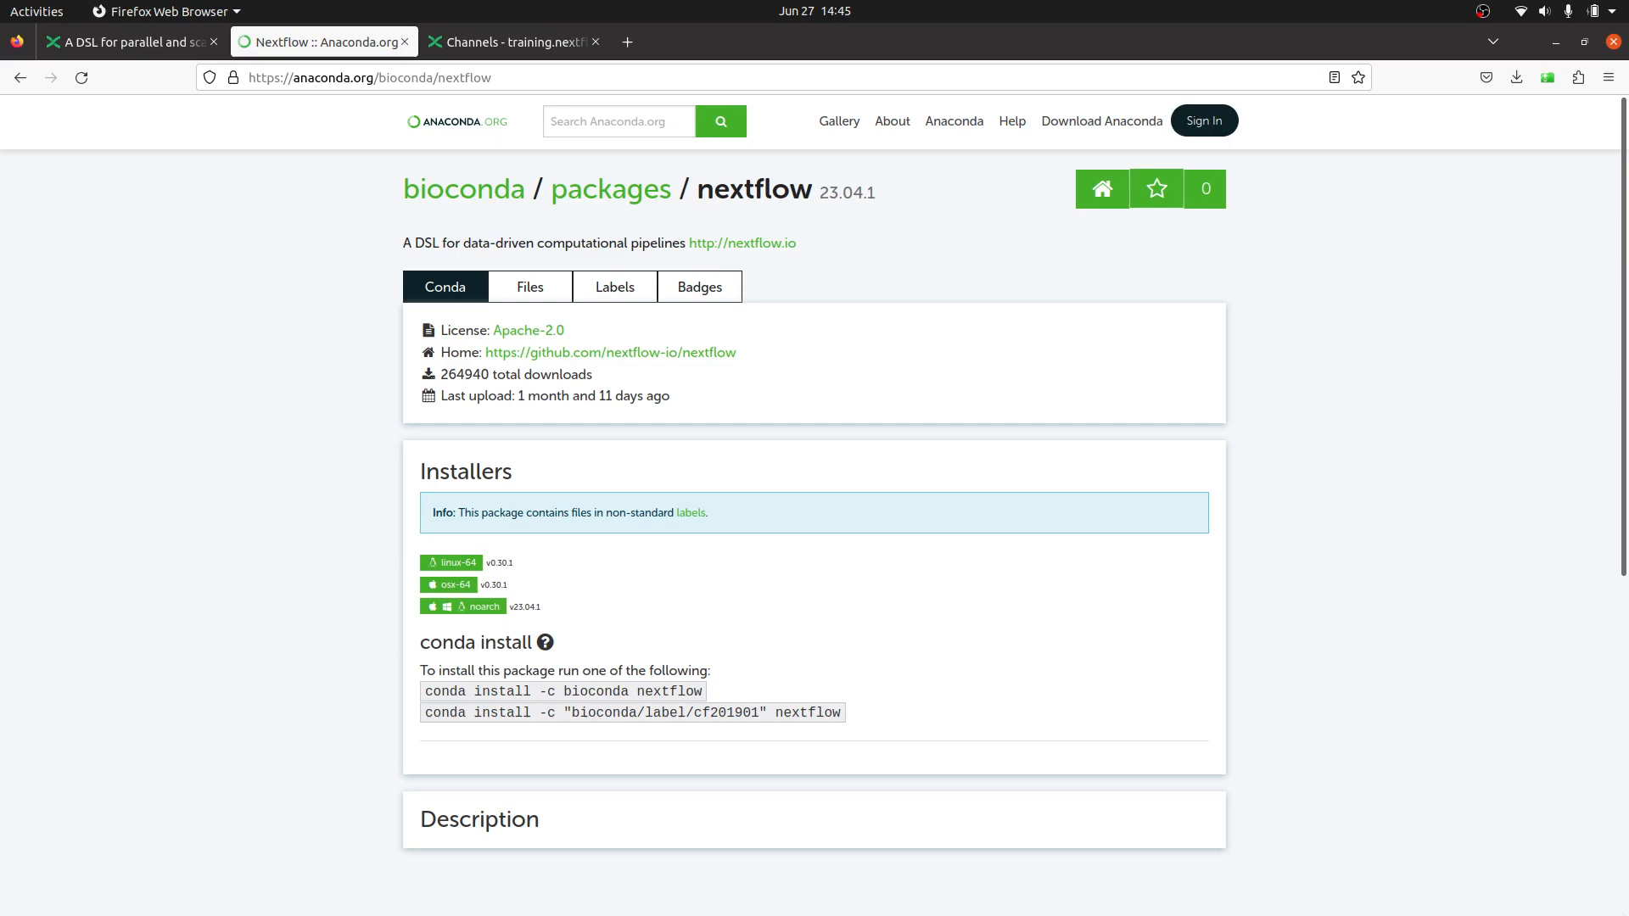
mouse_move(691, 512)
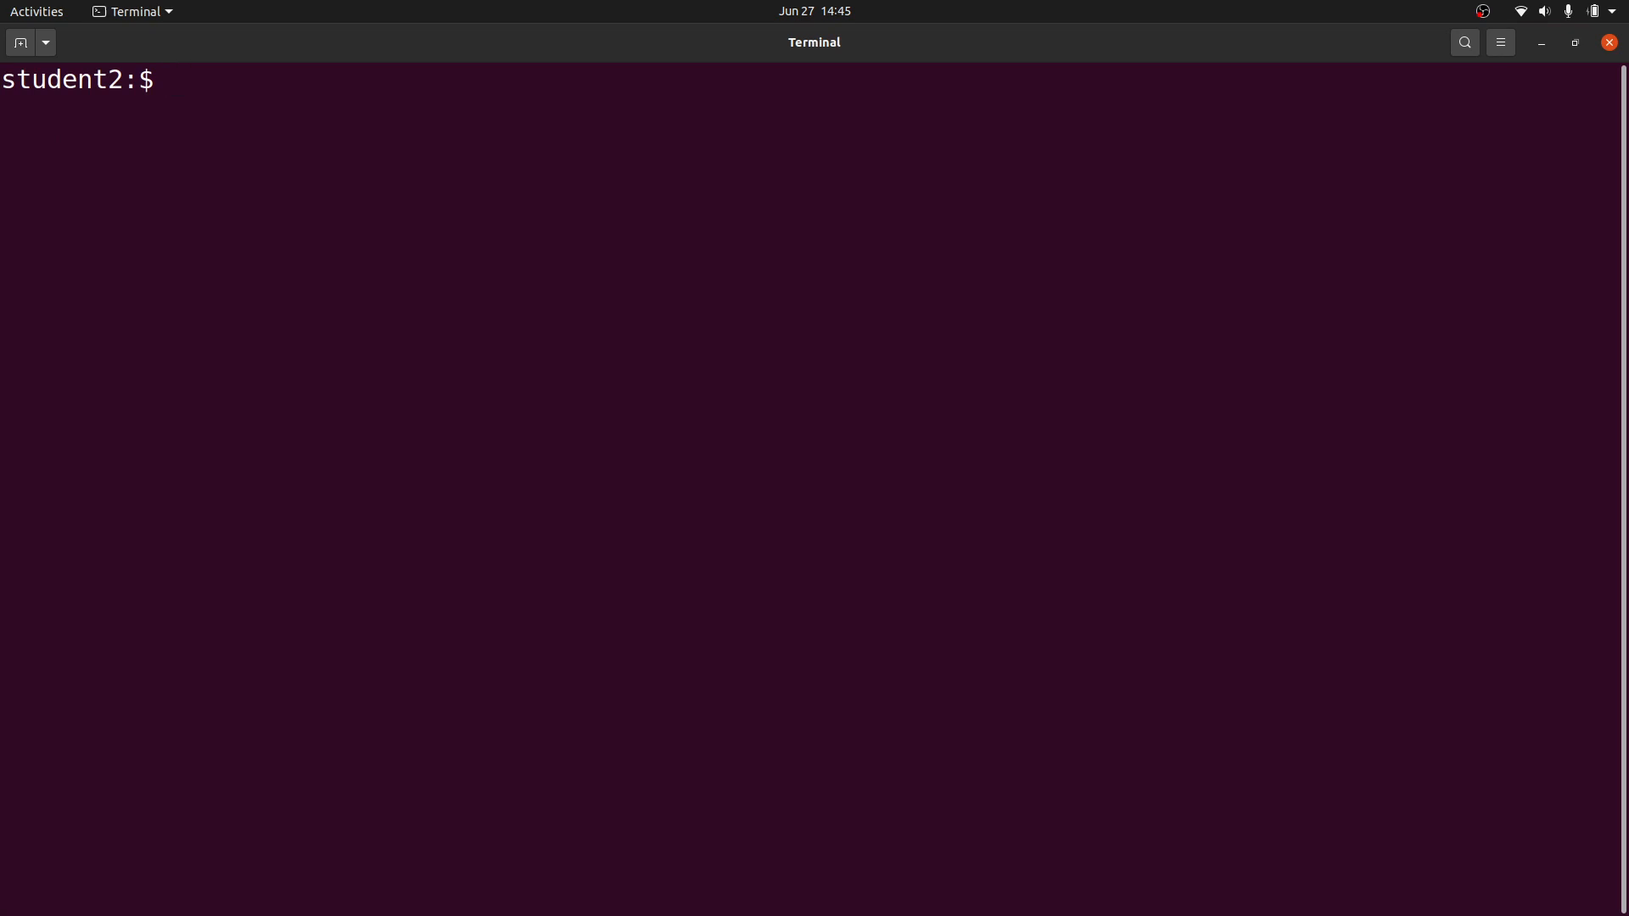
Start a conda/micromamba command, then discard the half-typed line
type("co")
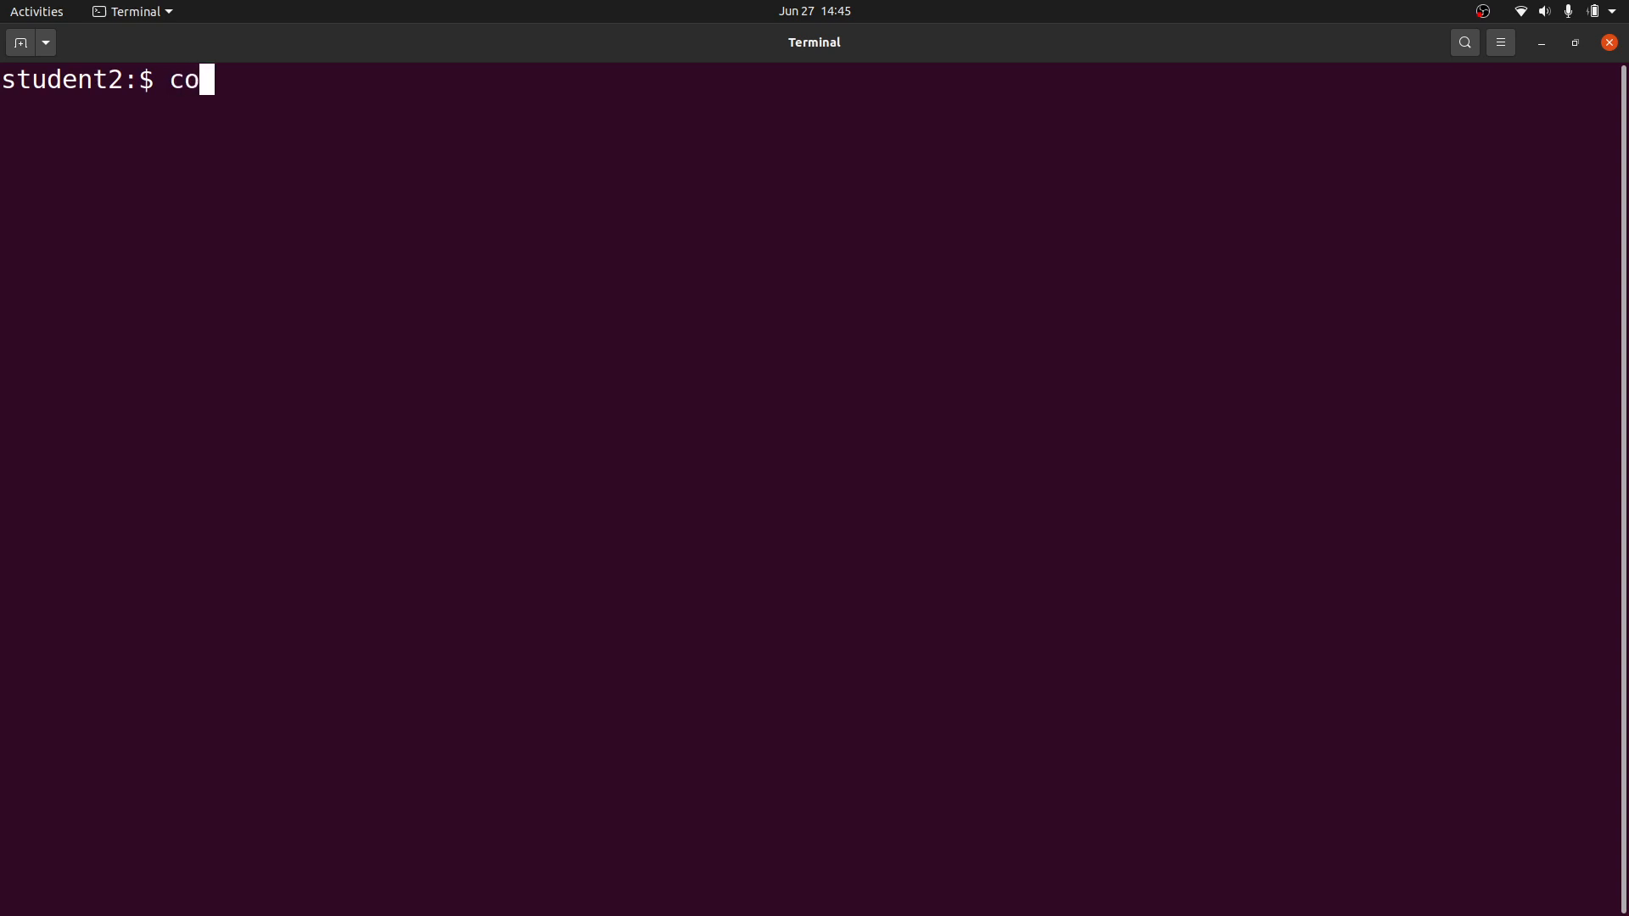
type("nda")
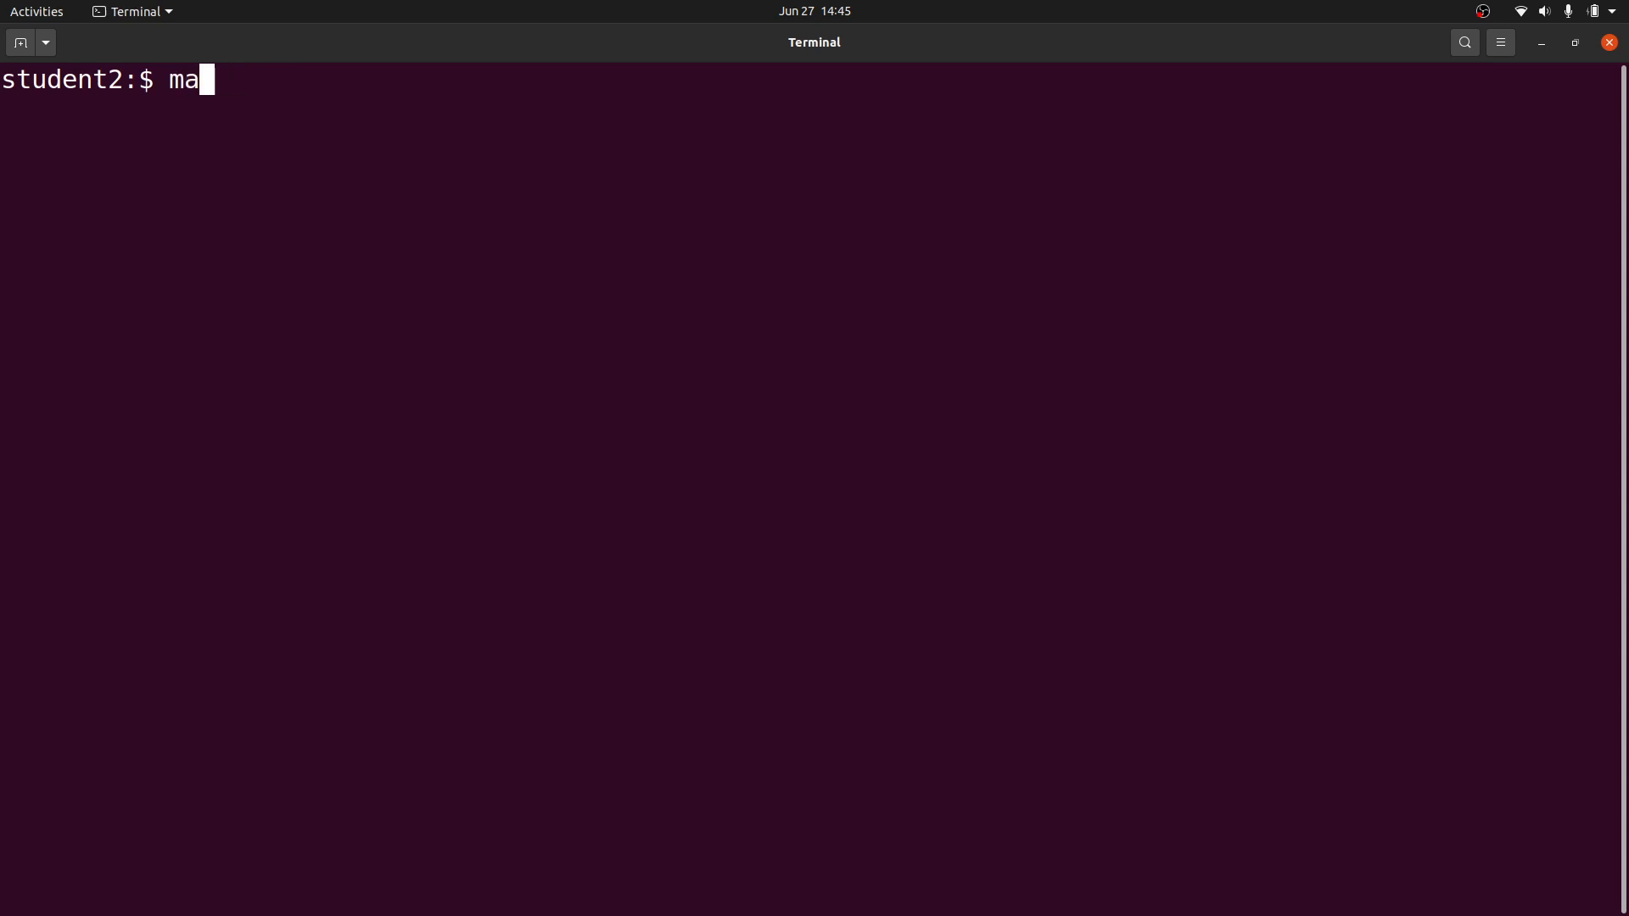
type("icroma")
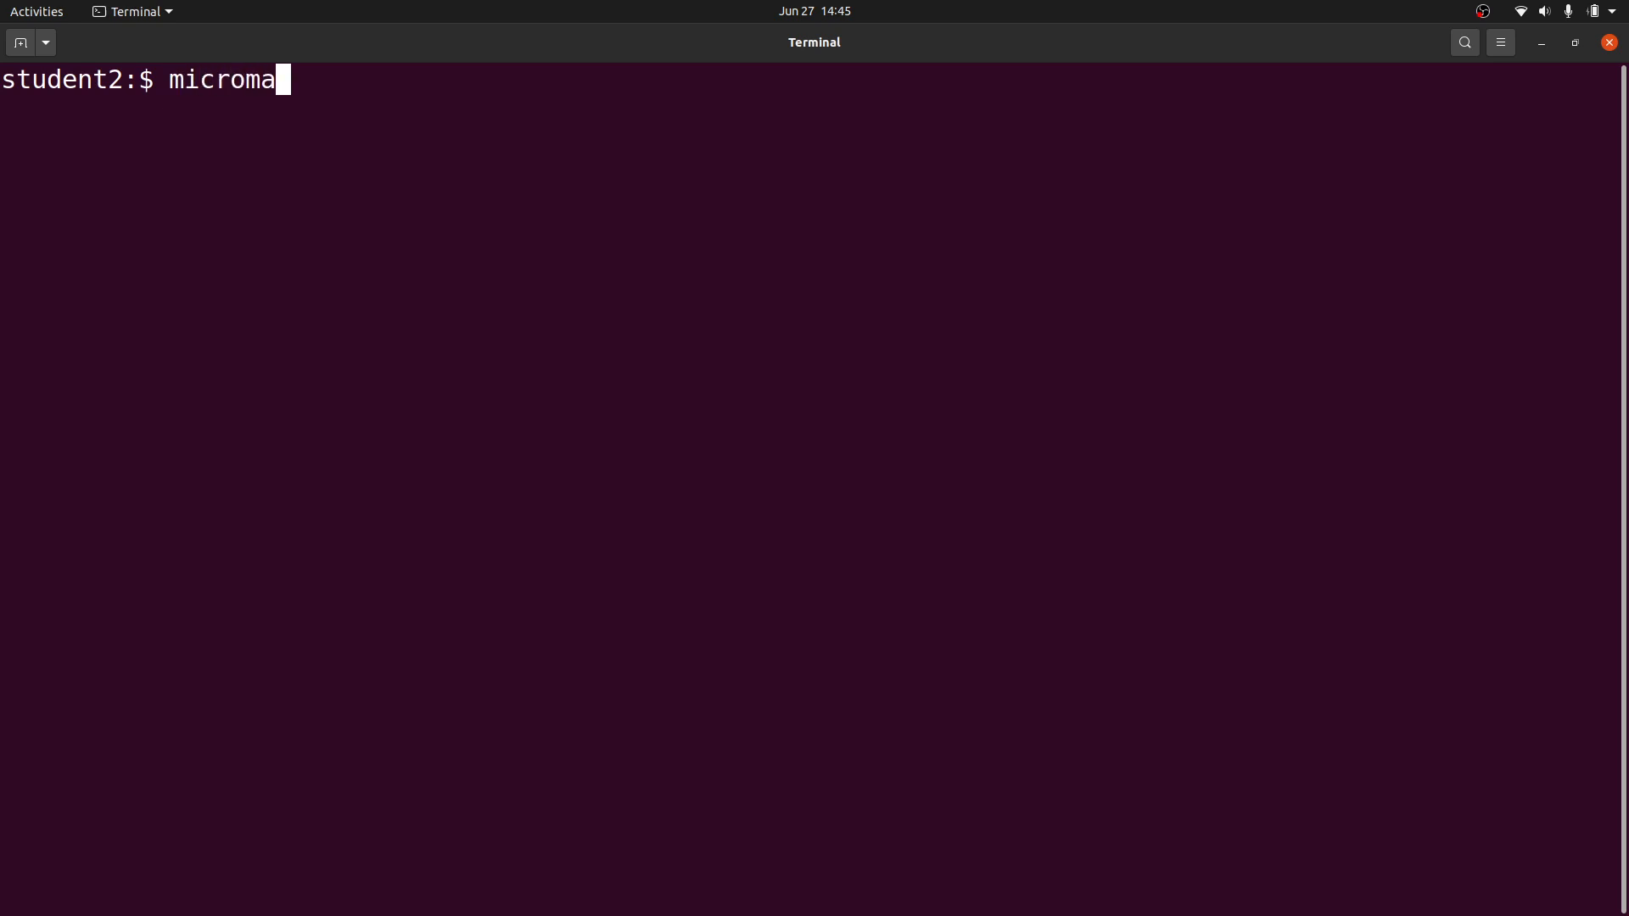
key("ctrl+u")
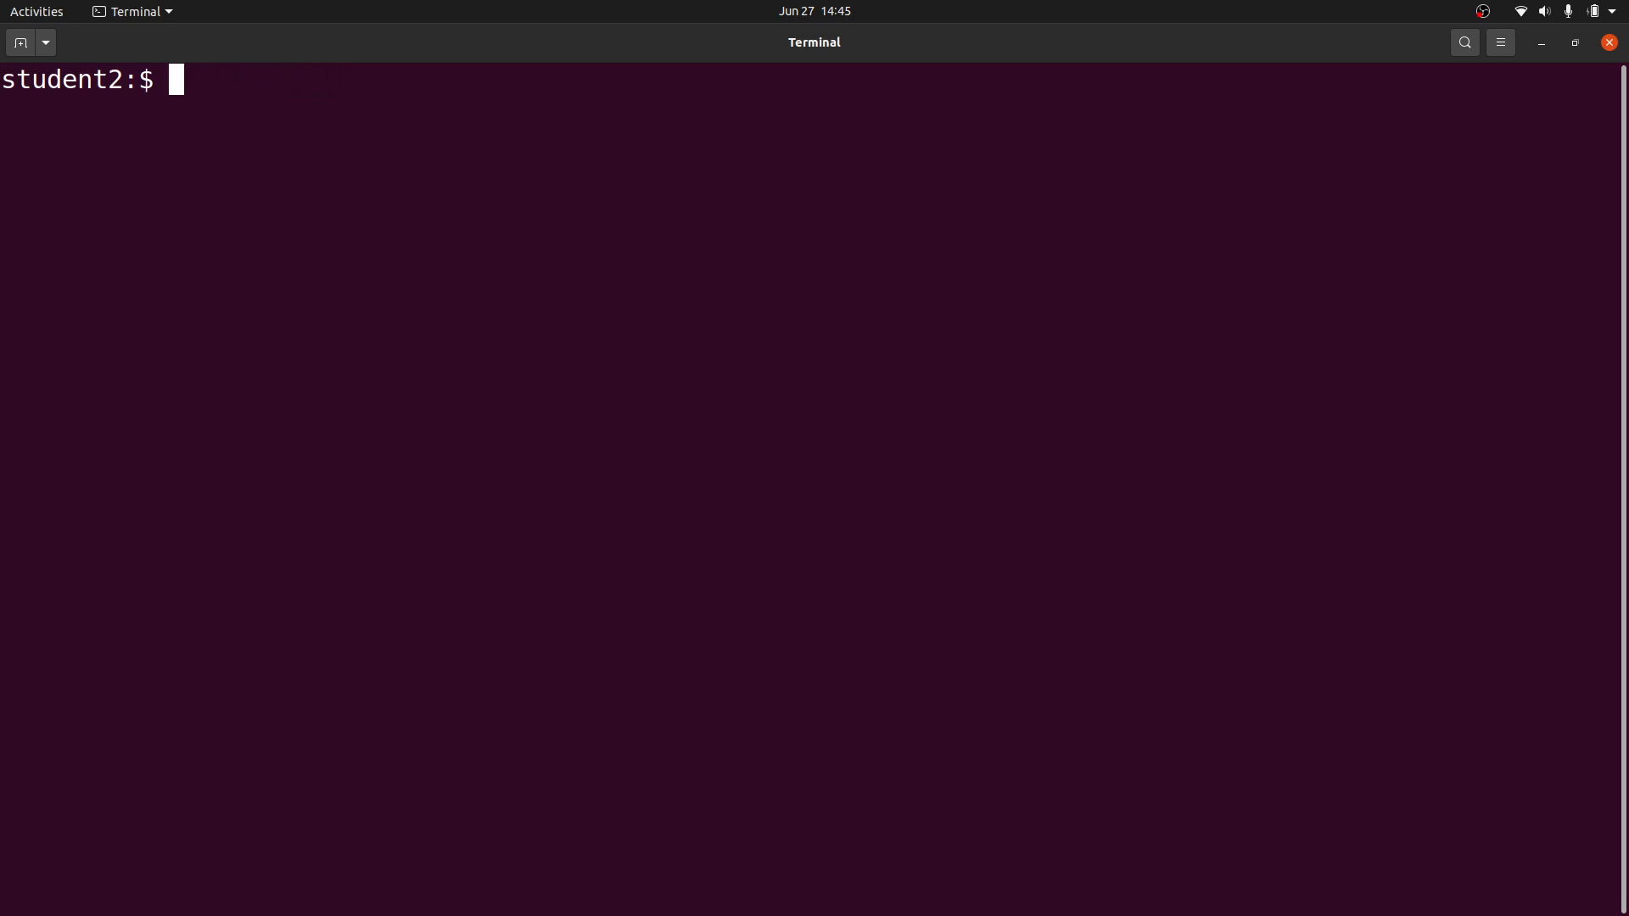
Compose 'mamba create -n nextflow -c bioconda -c conda-forge -c default nextflow' without running it
type("mamba")
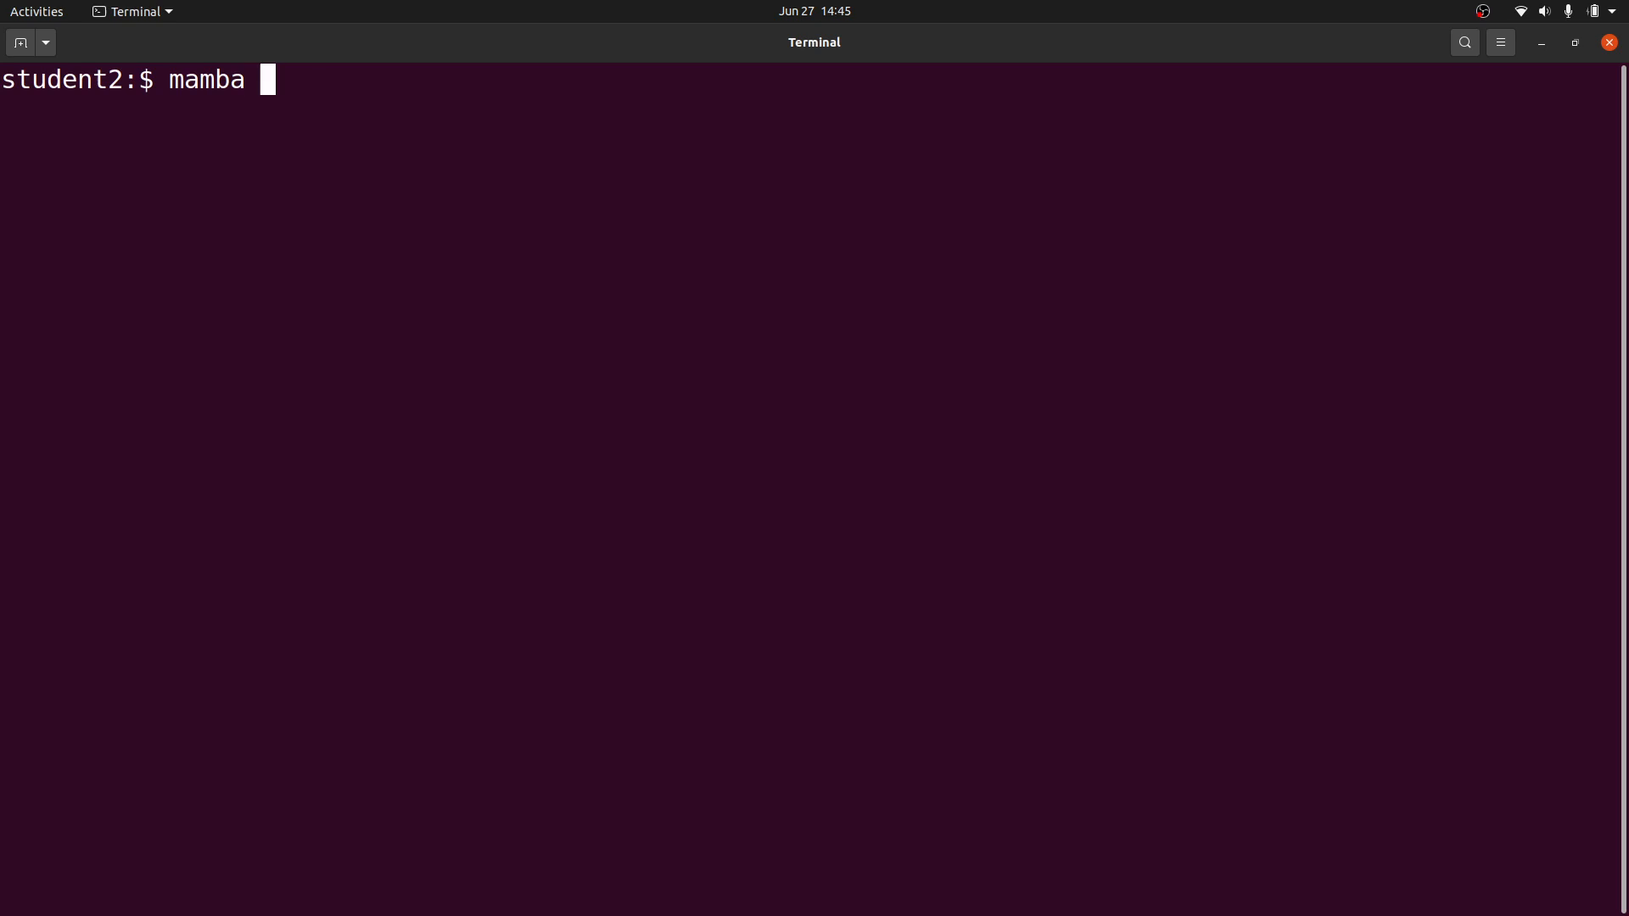
type("create -n")
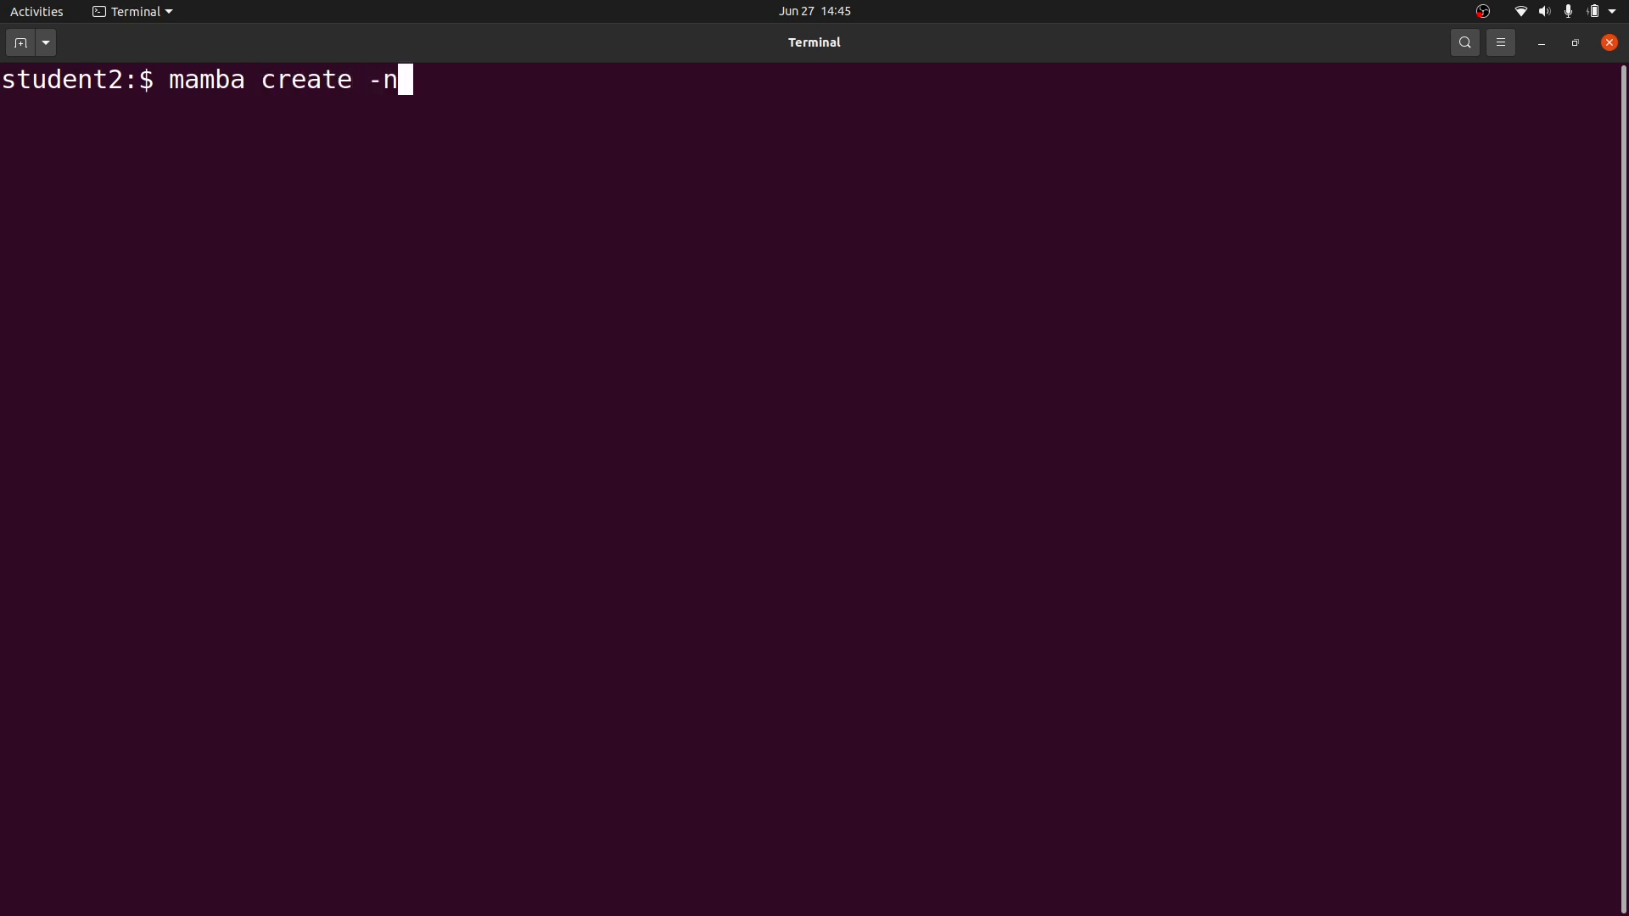
type("next")
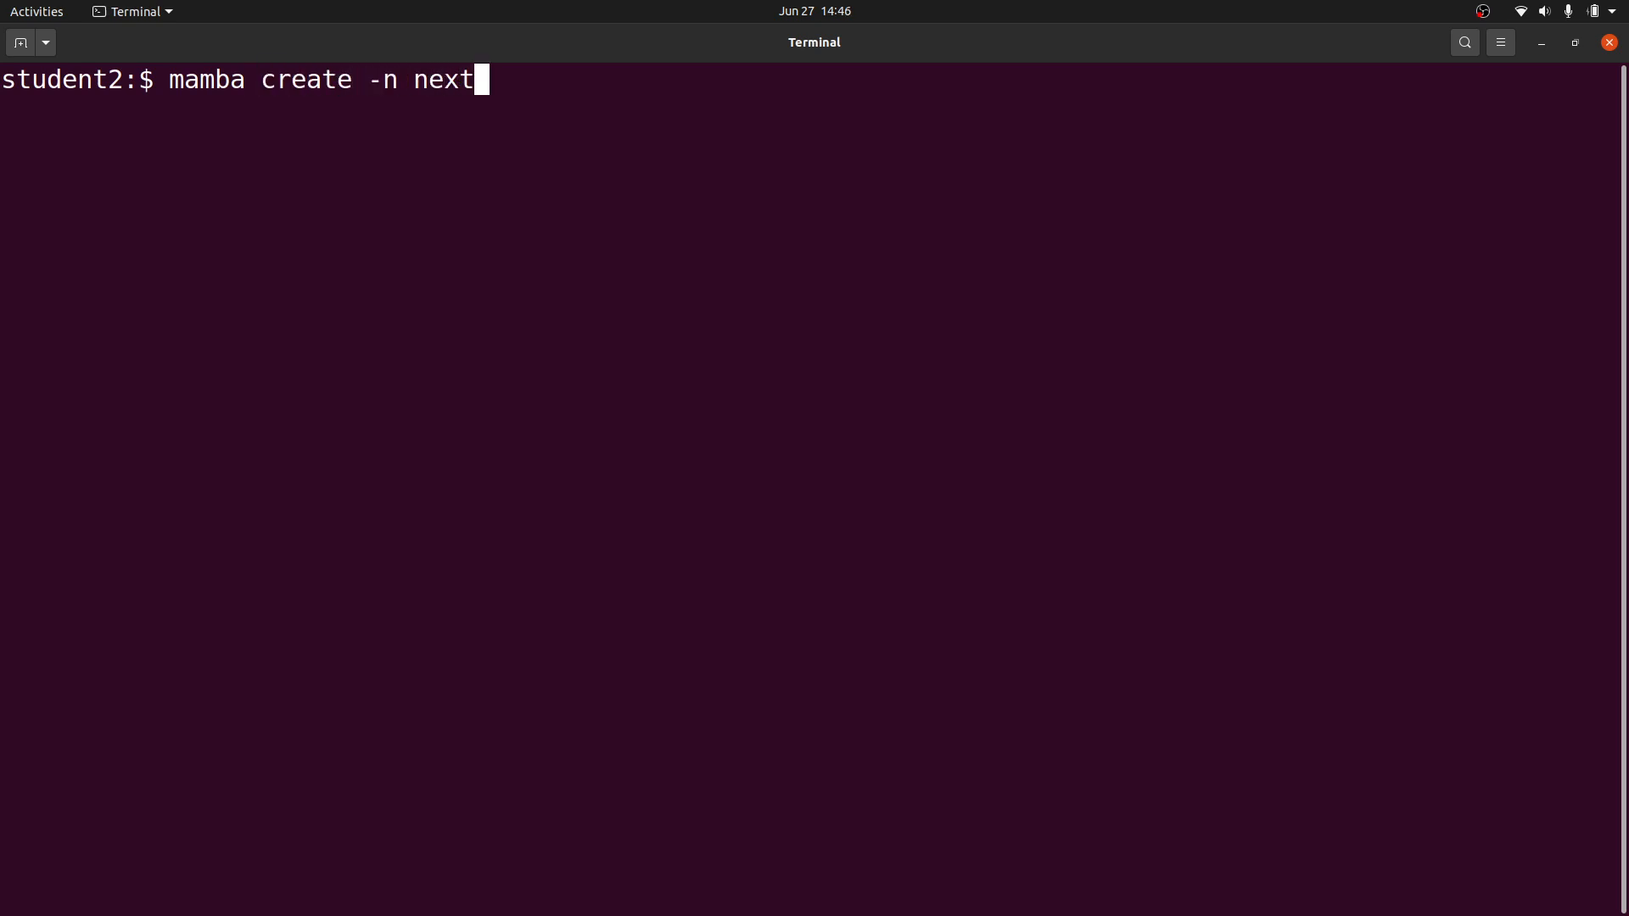
type("flow")
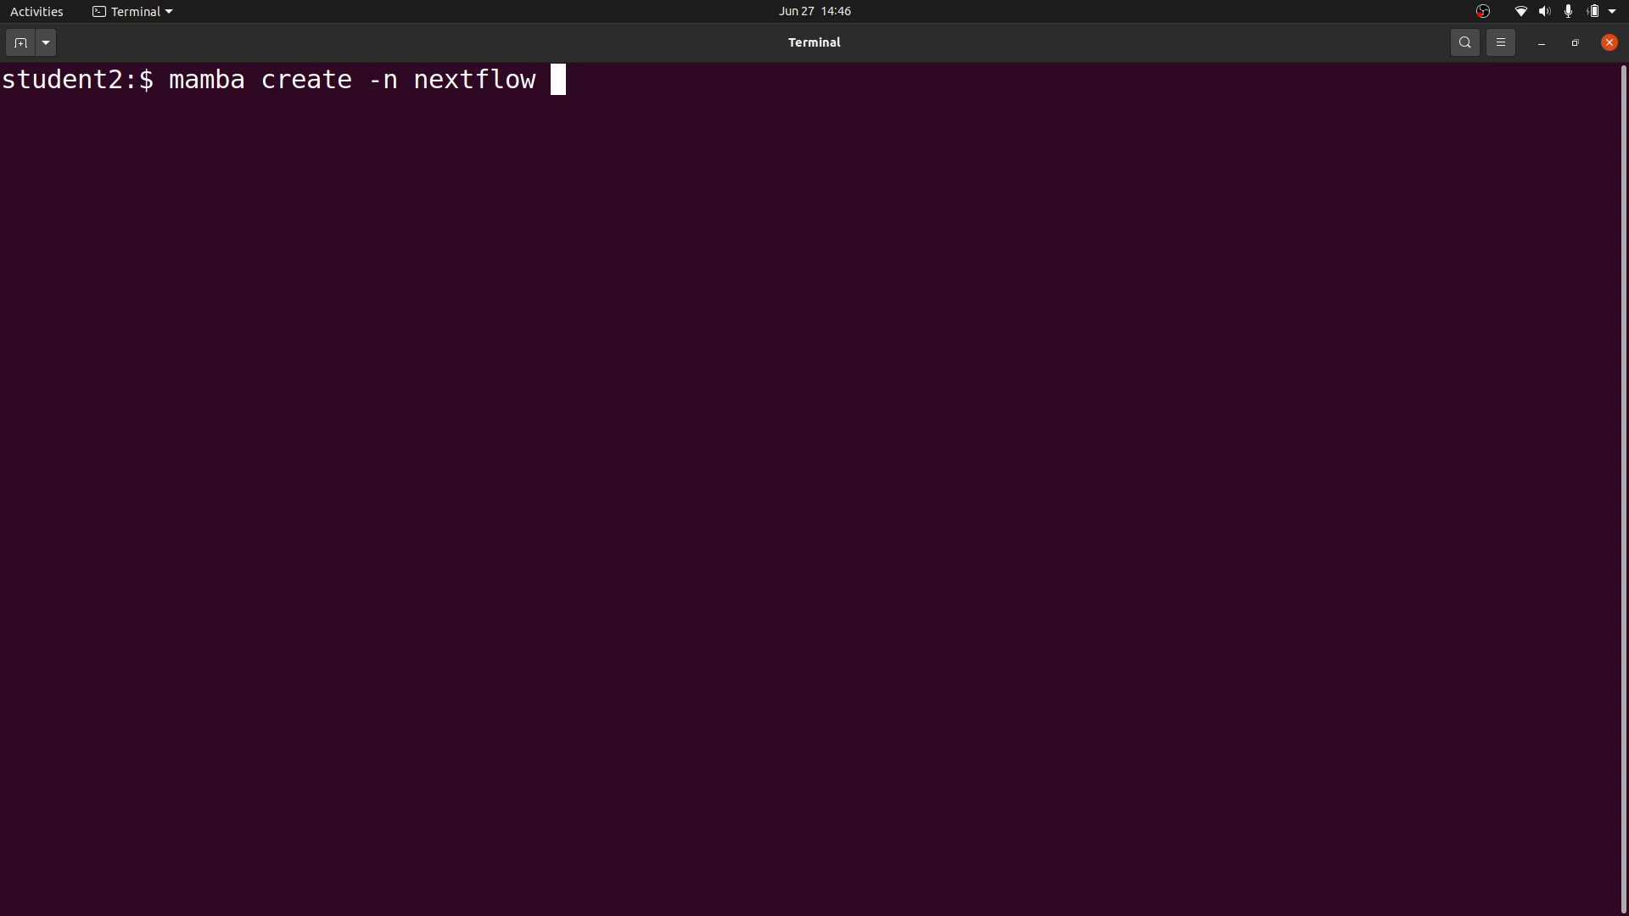
type("-c")
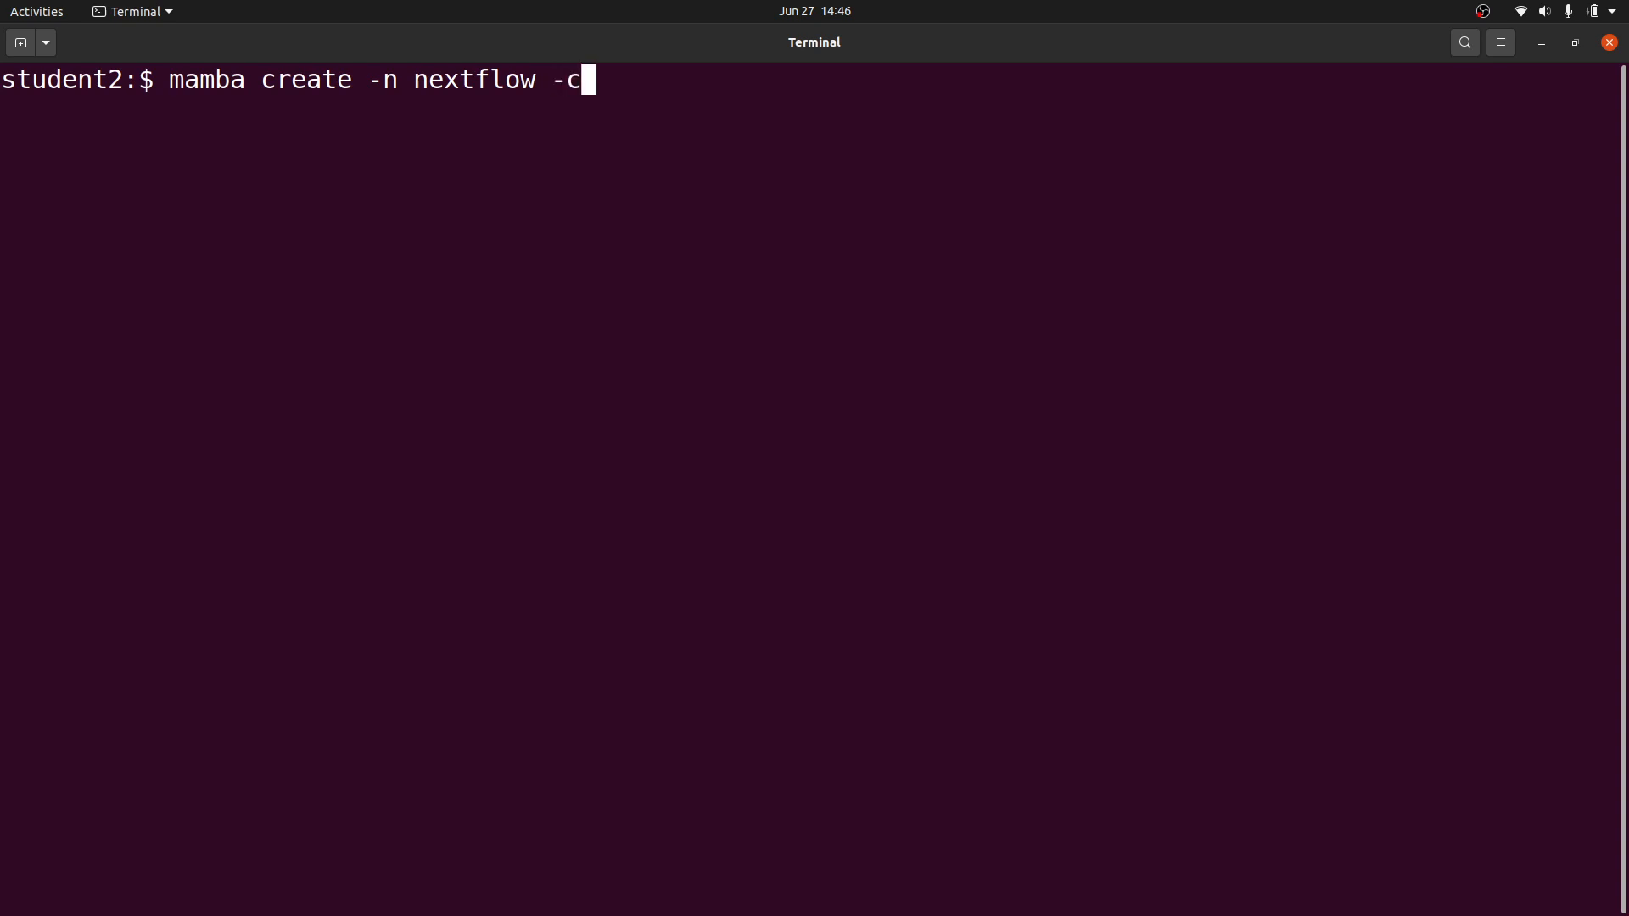
type("bioco")
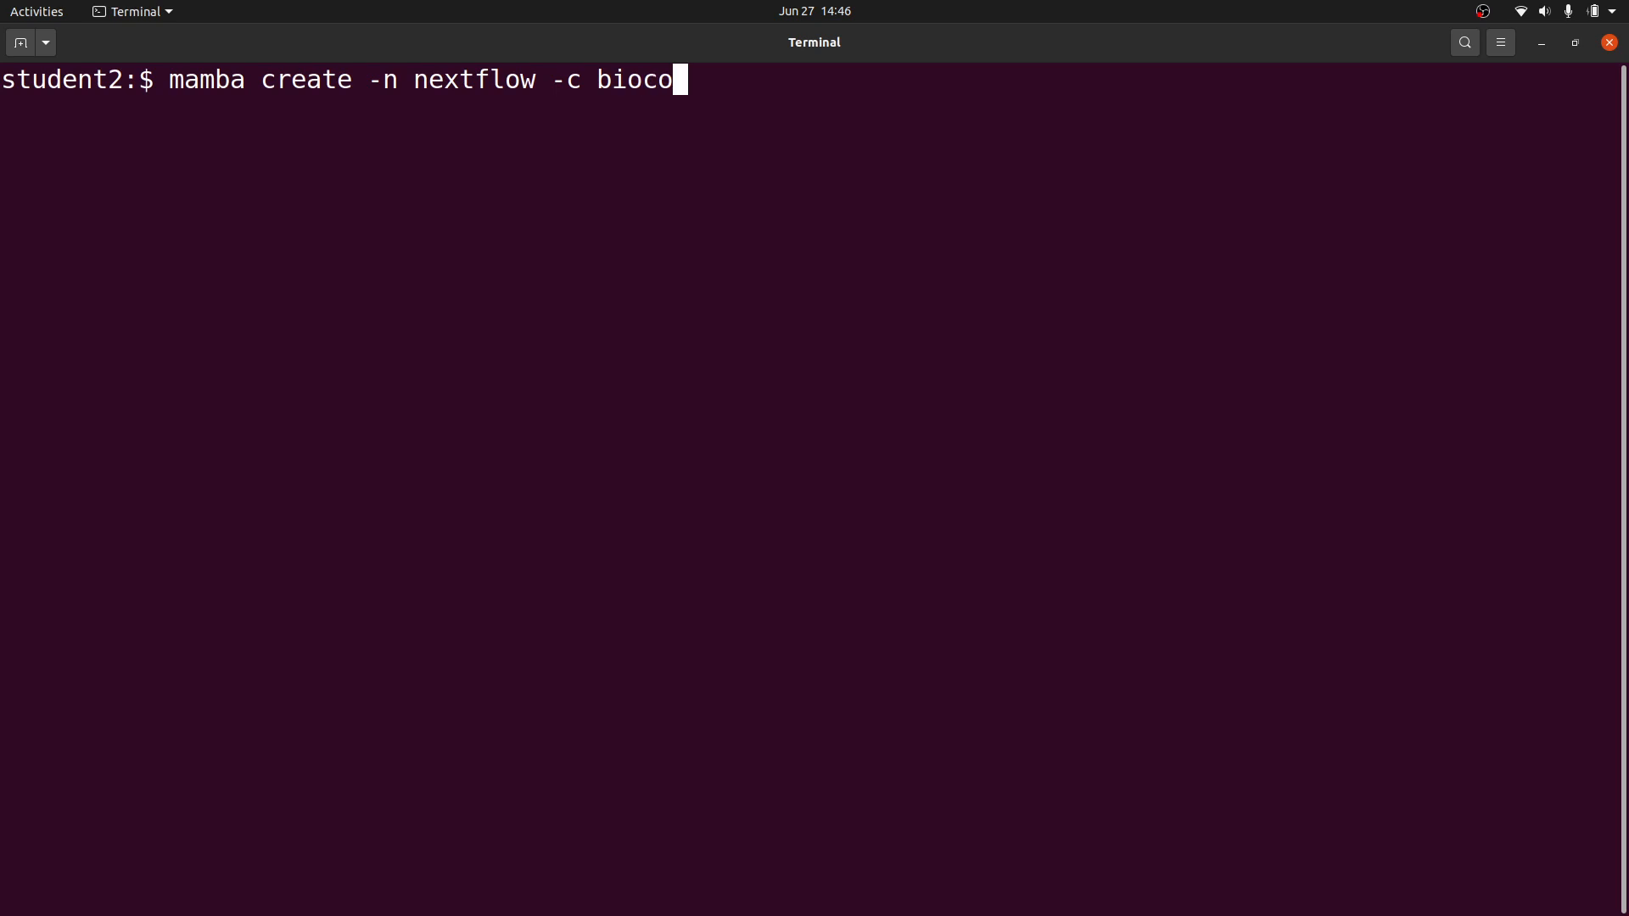
type("nda -c con")
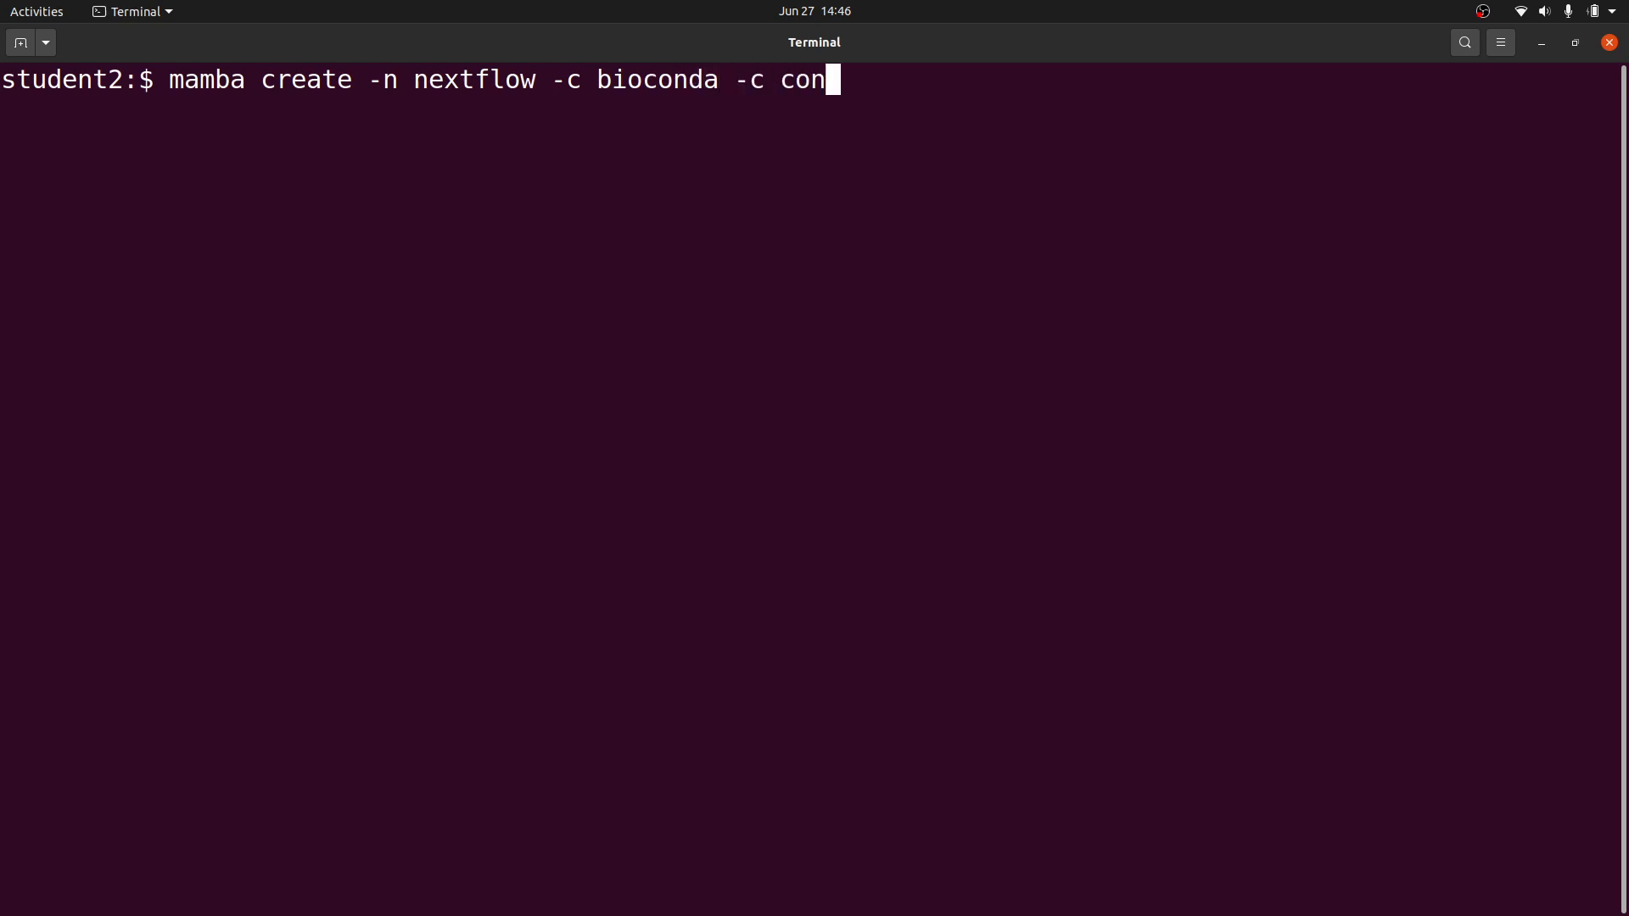
type("da-forge -d")
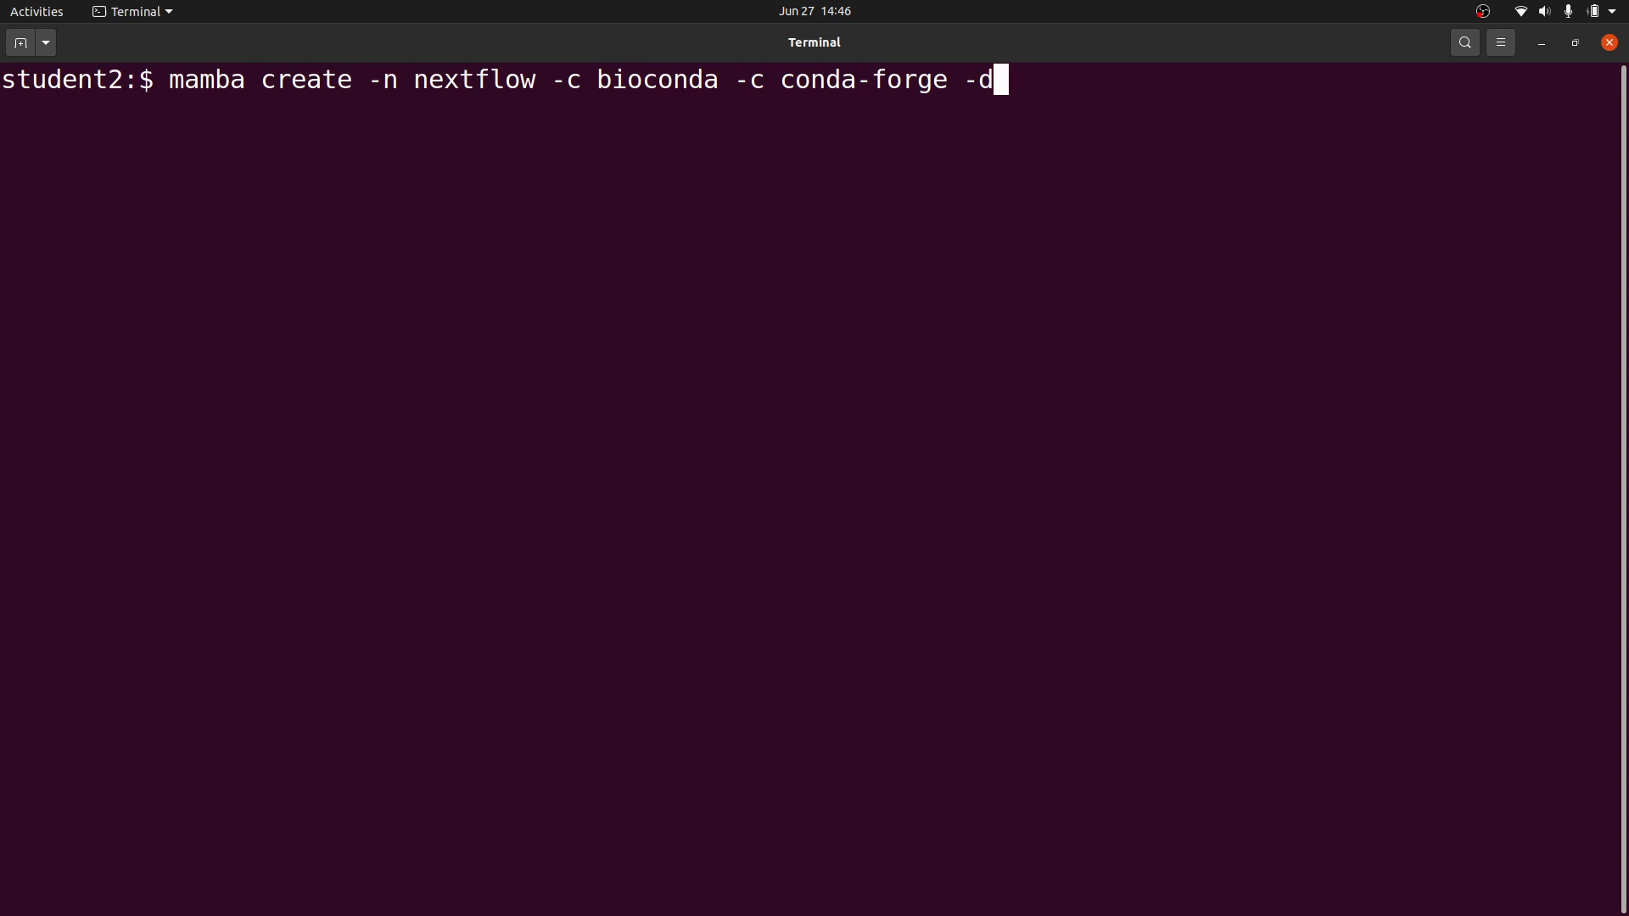
type("c defaul")
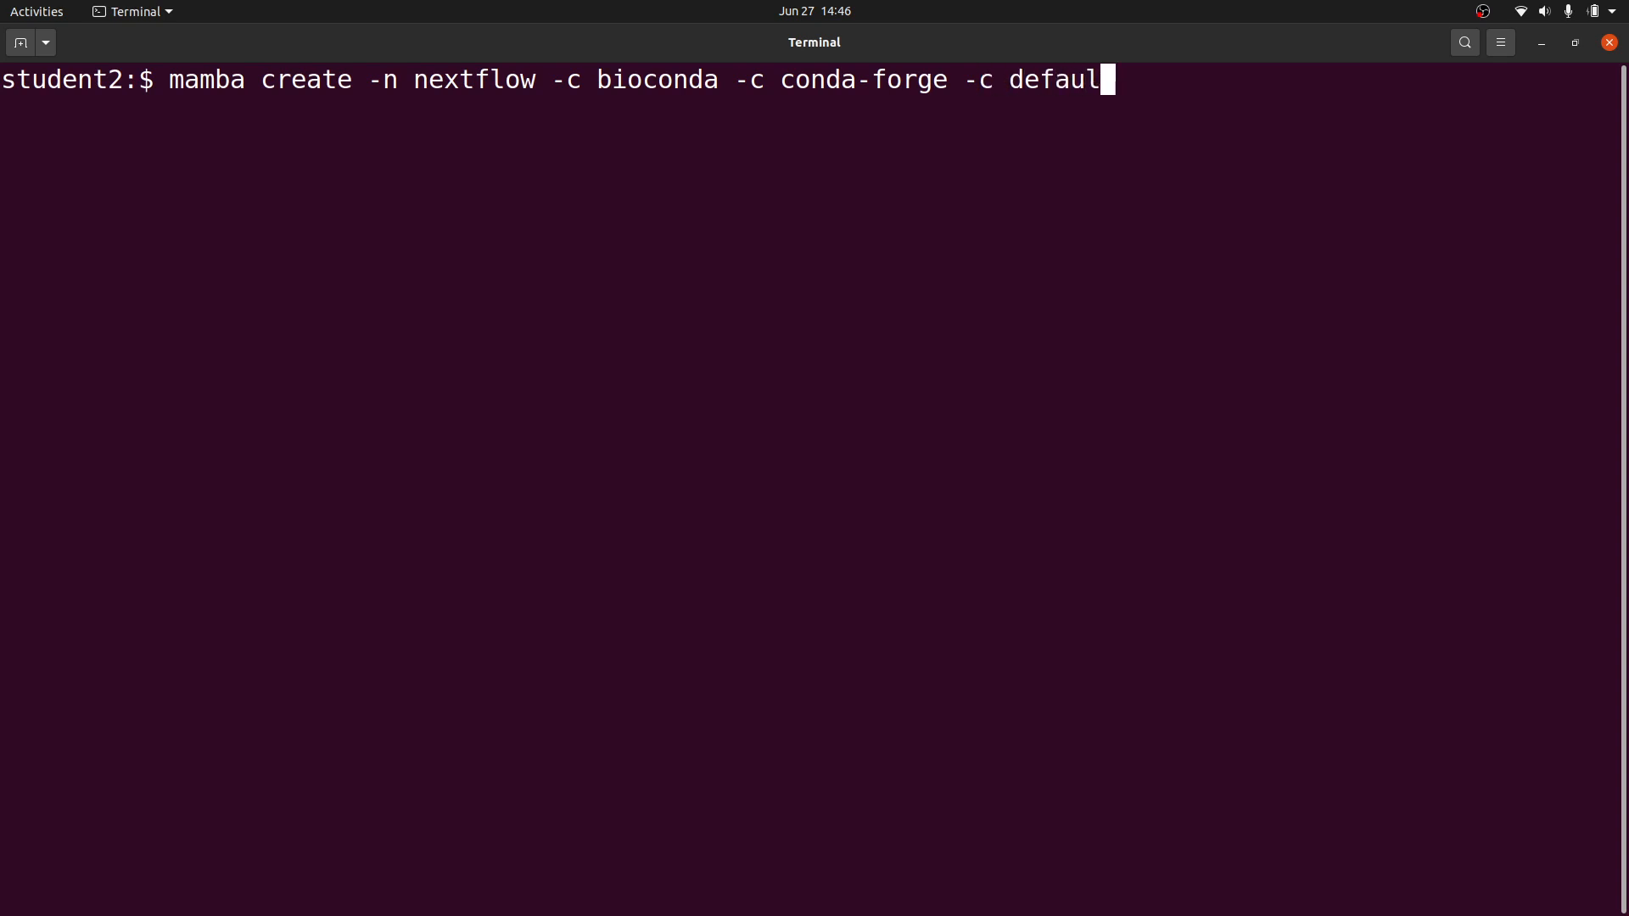
type("t")
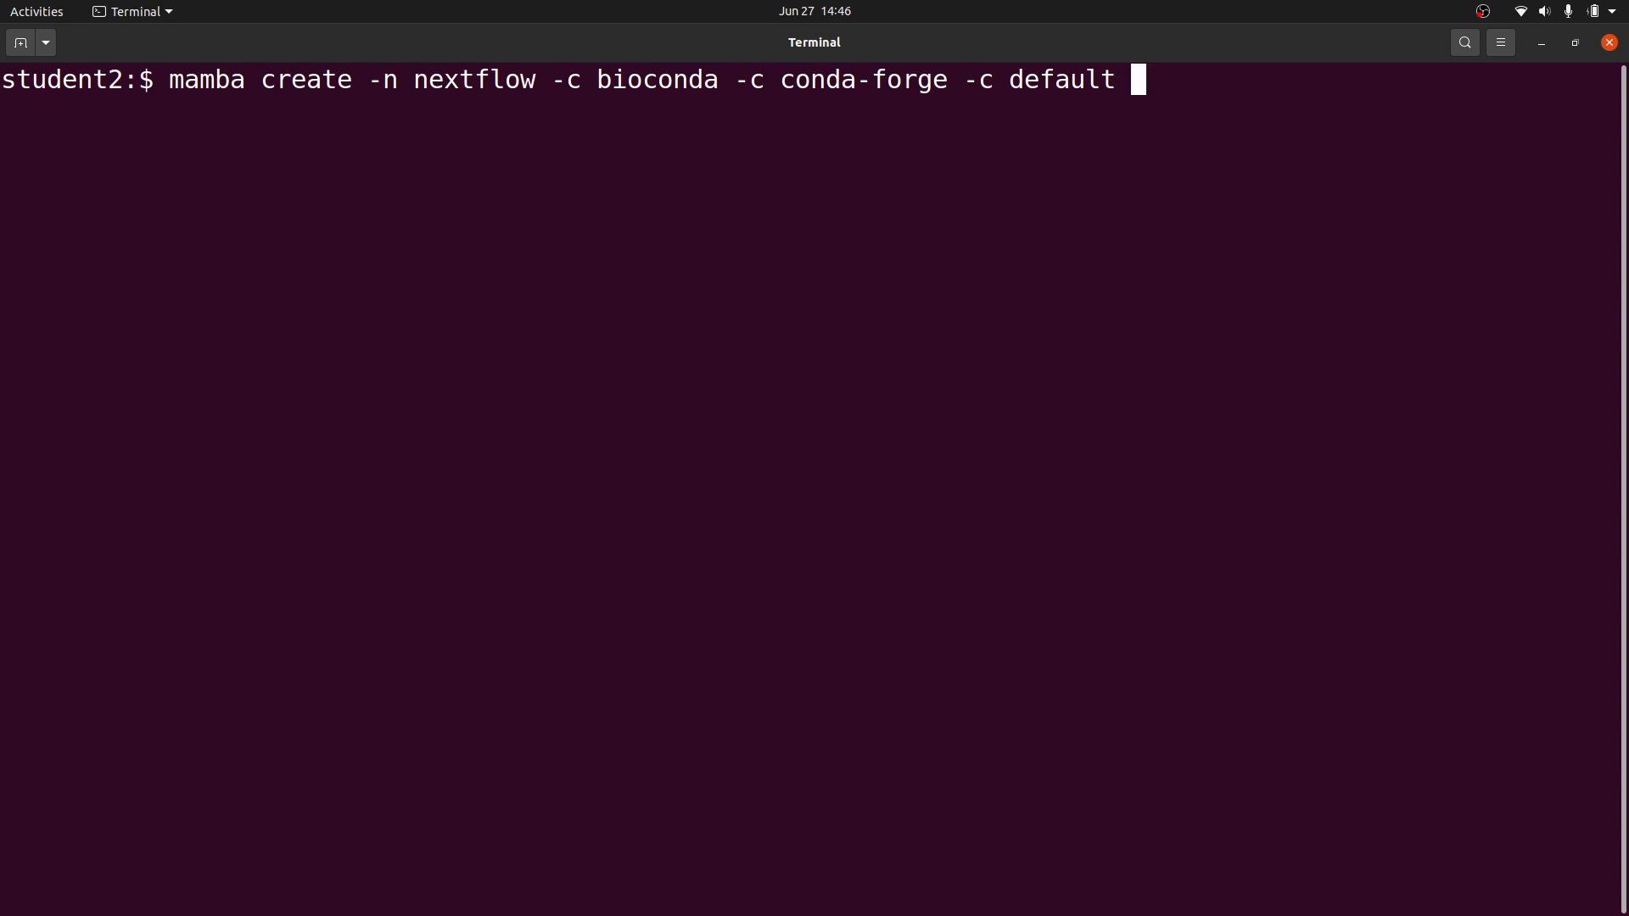
type("net")
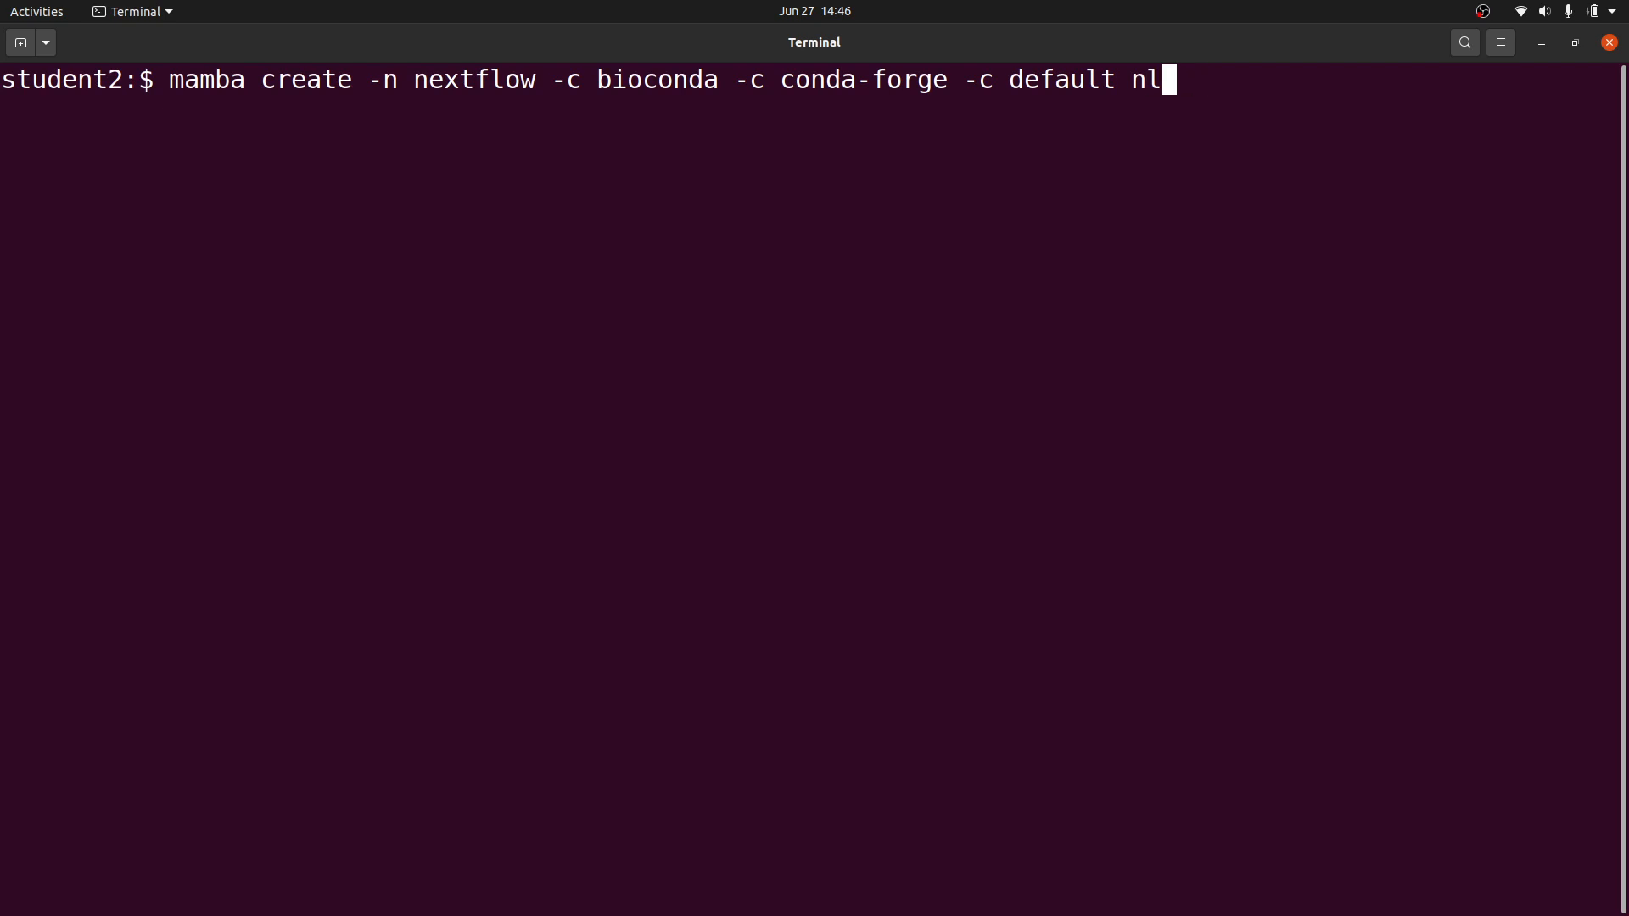
type("ext")
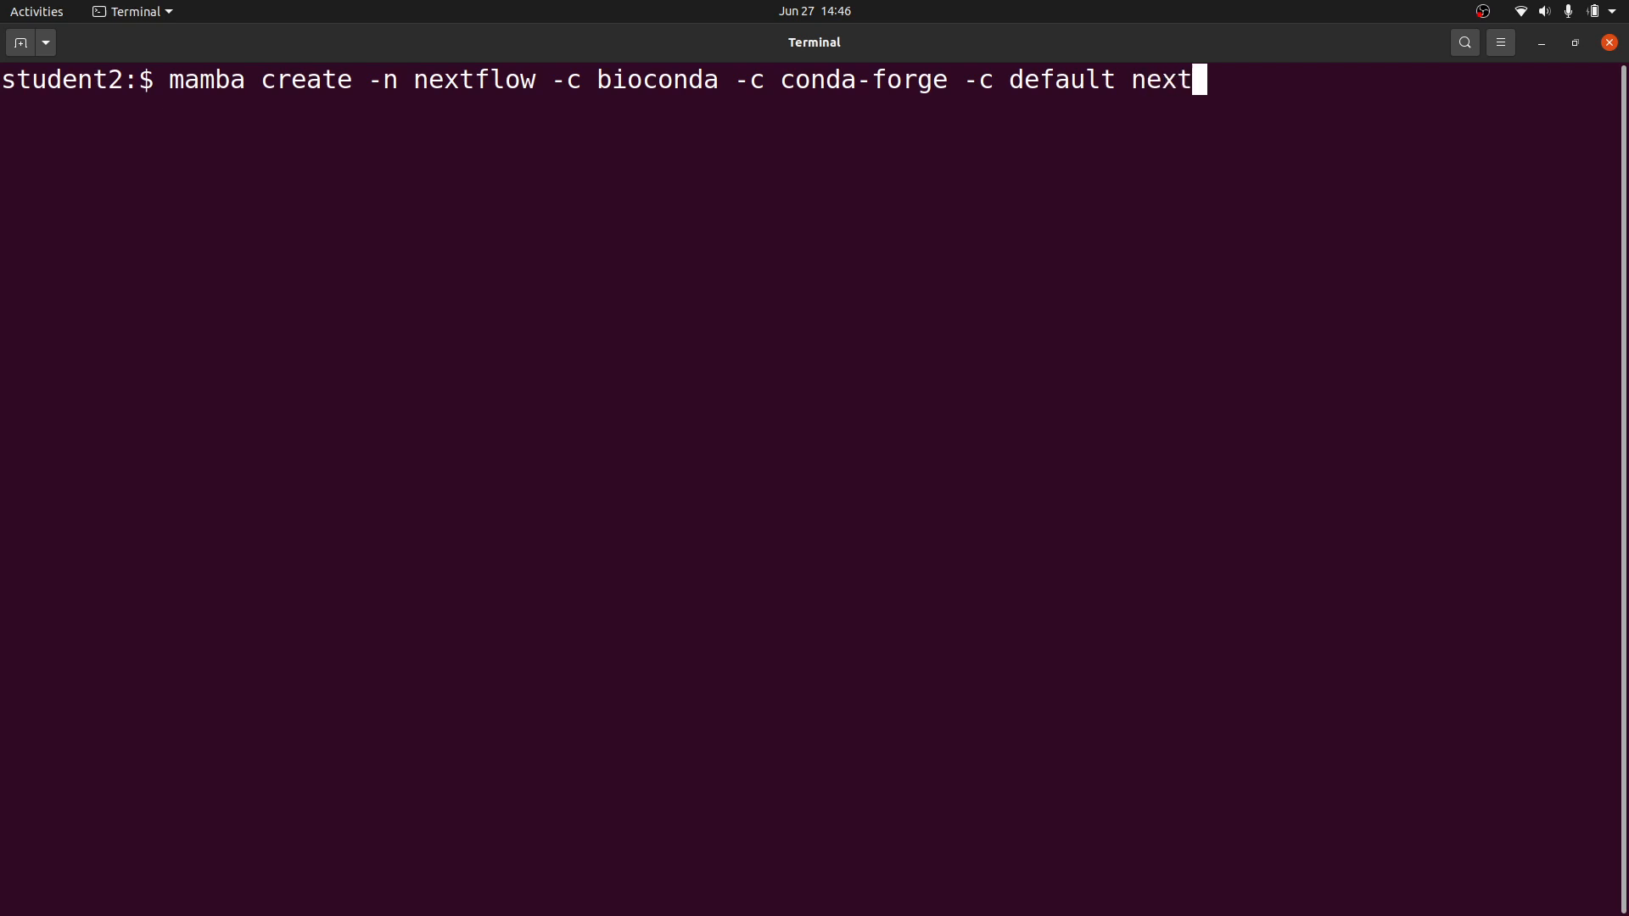
type("flow")
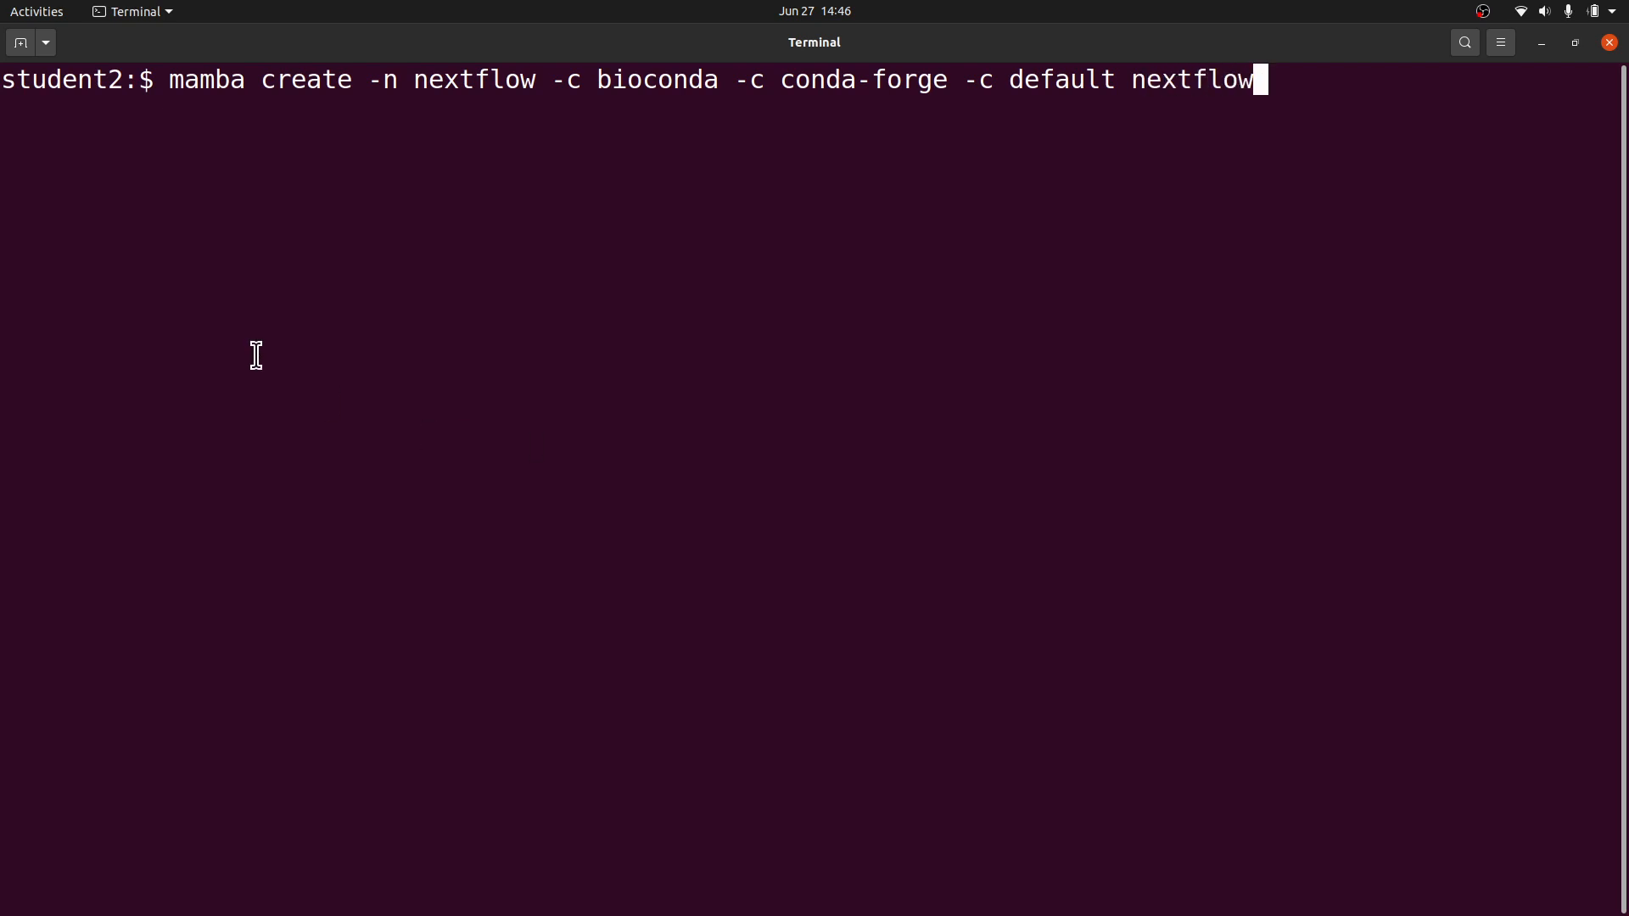
double_click(468, 79)
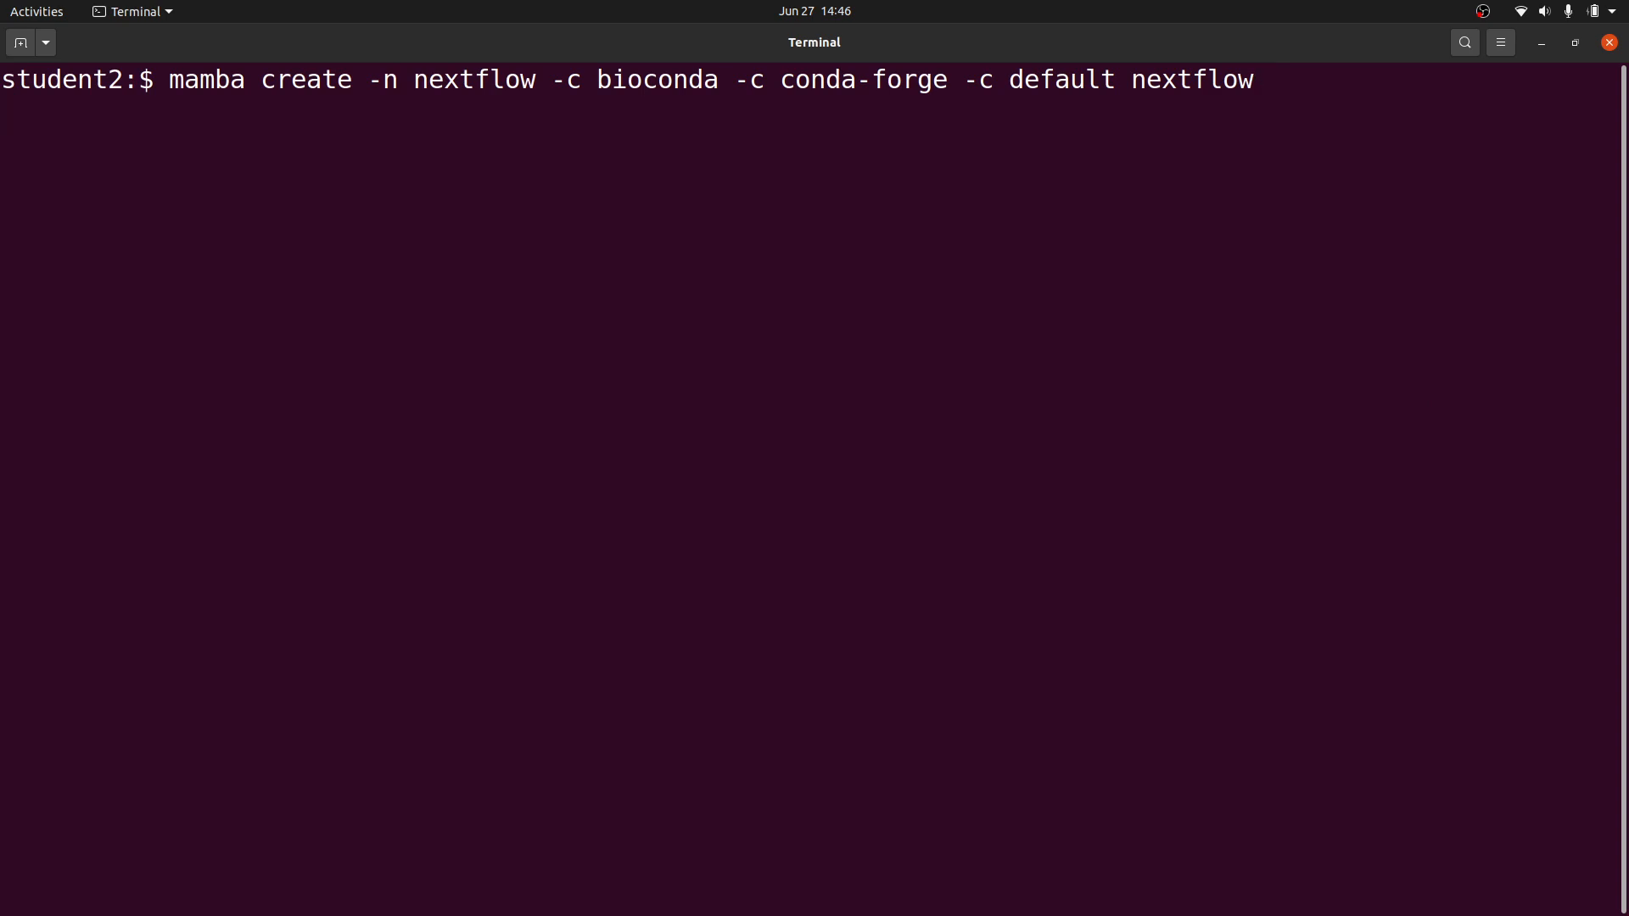
Run the create command and confirm with y, installing the 77 packages, then clear the screen
key("Return")
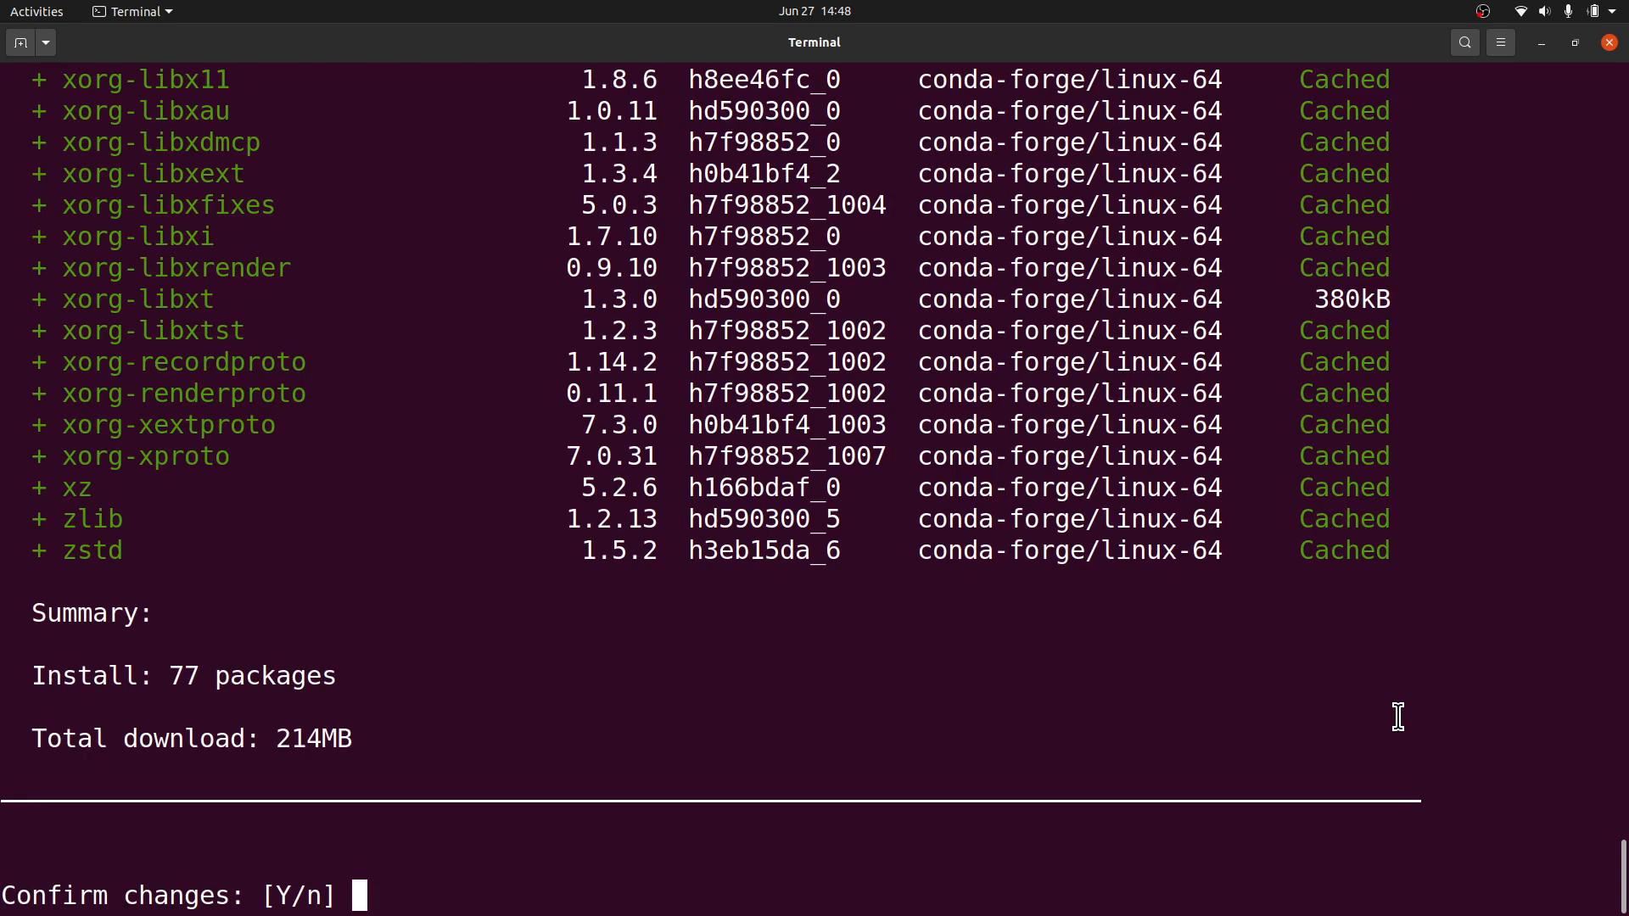
type("y")
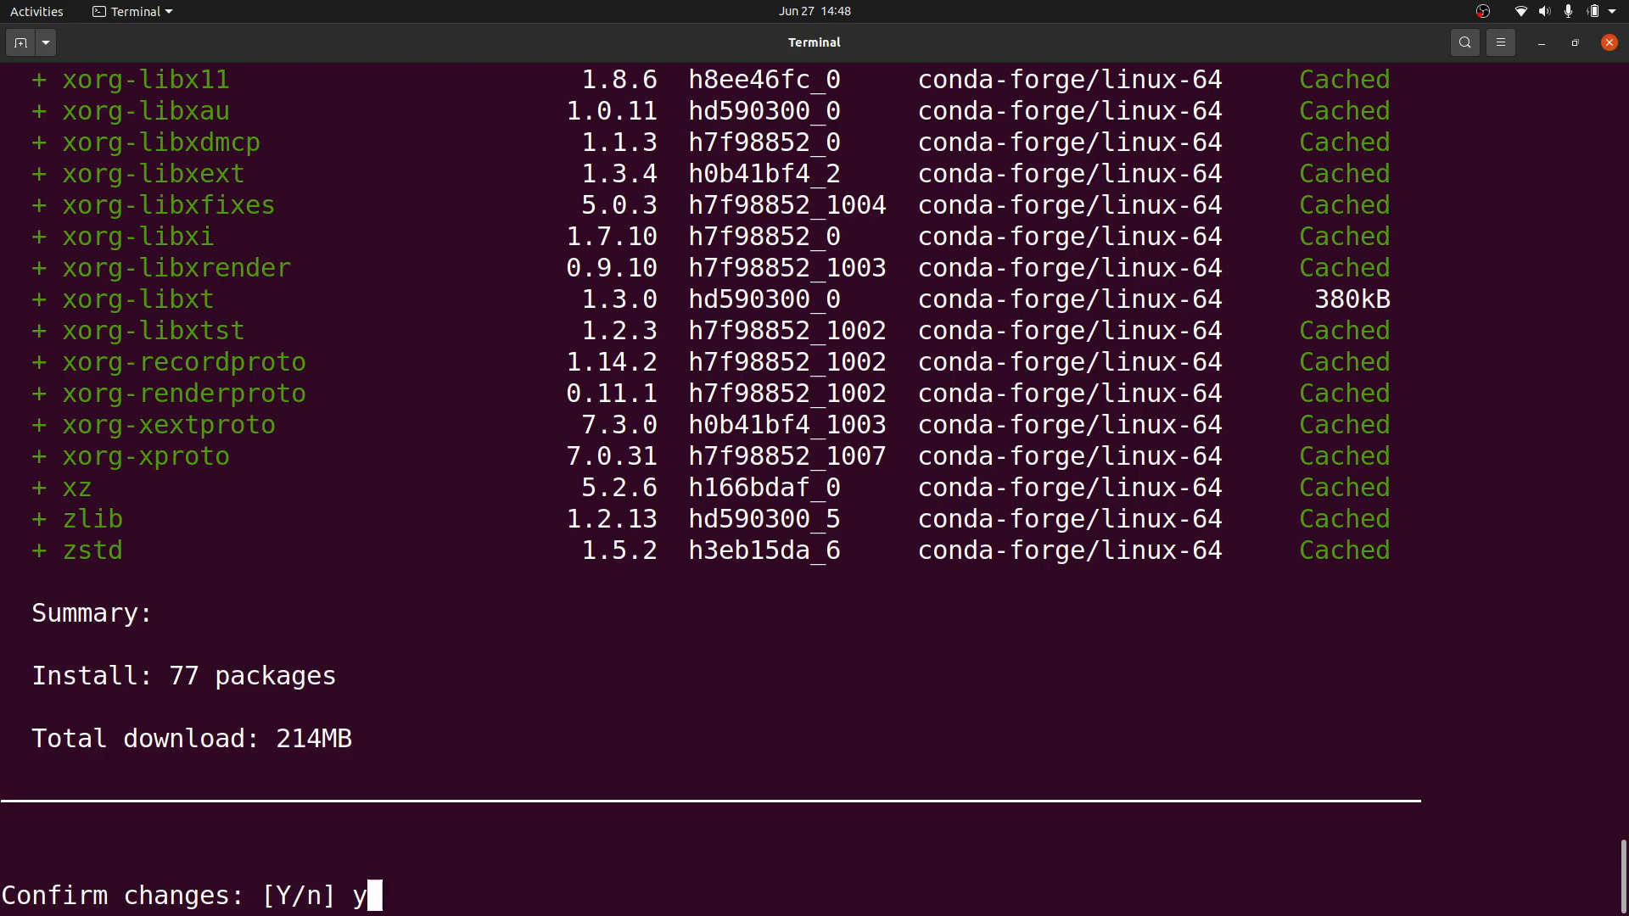
key("Return")
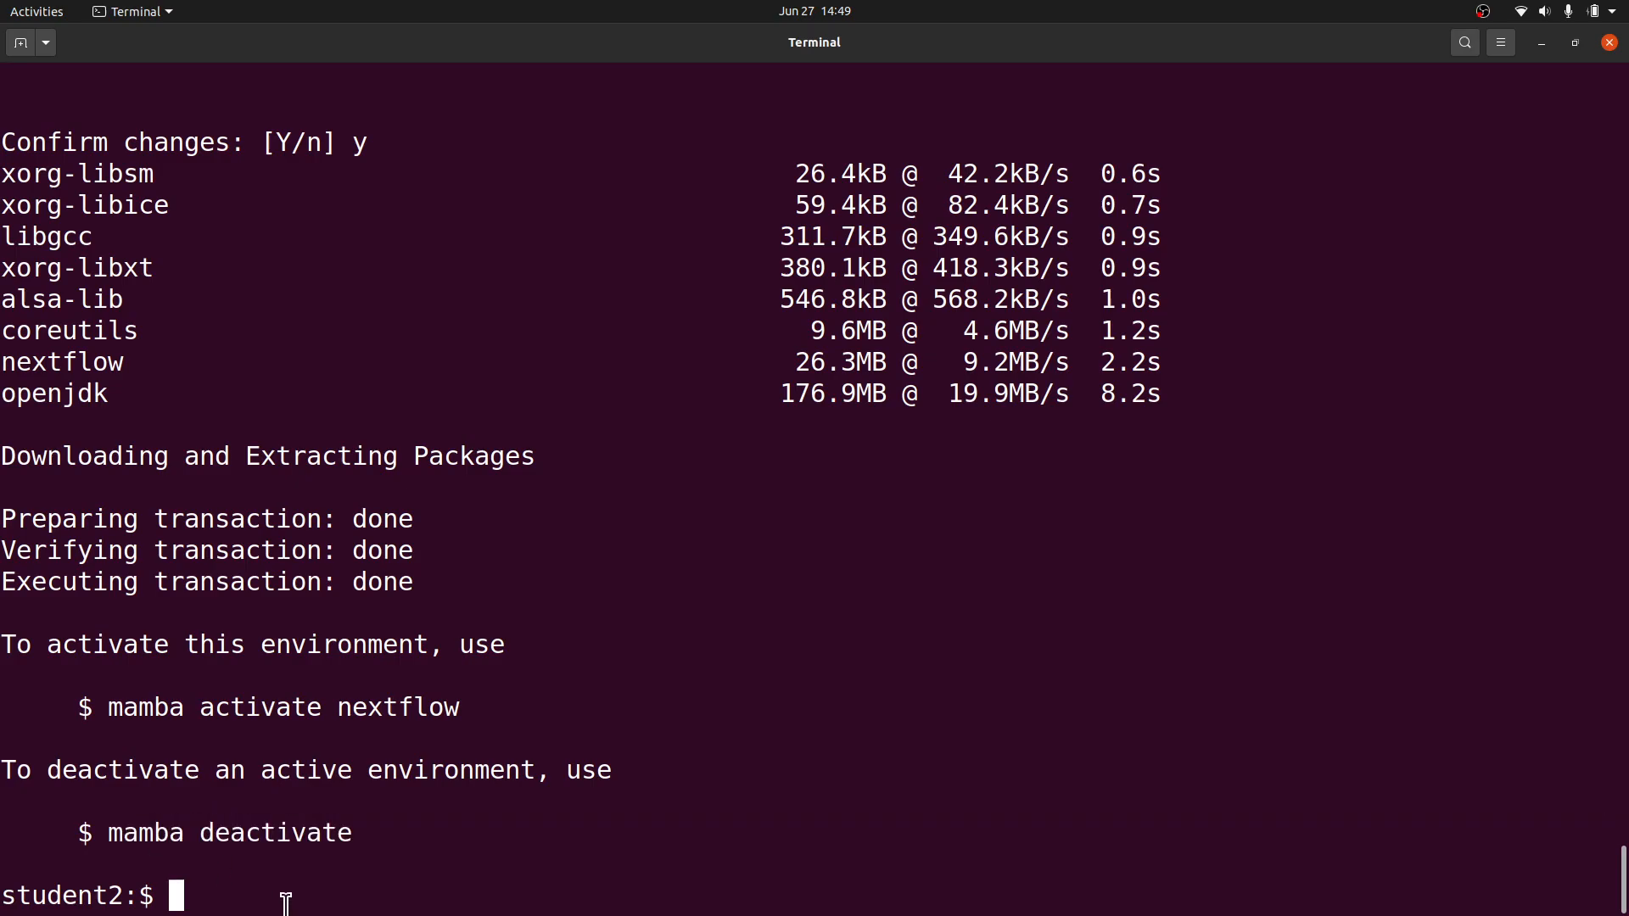
type("clear")
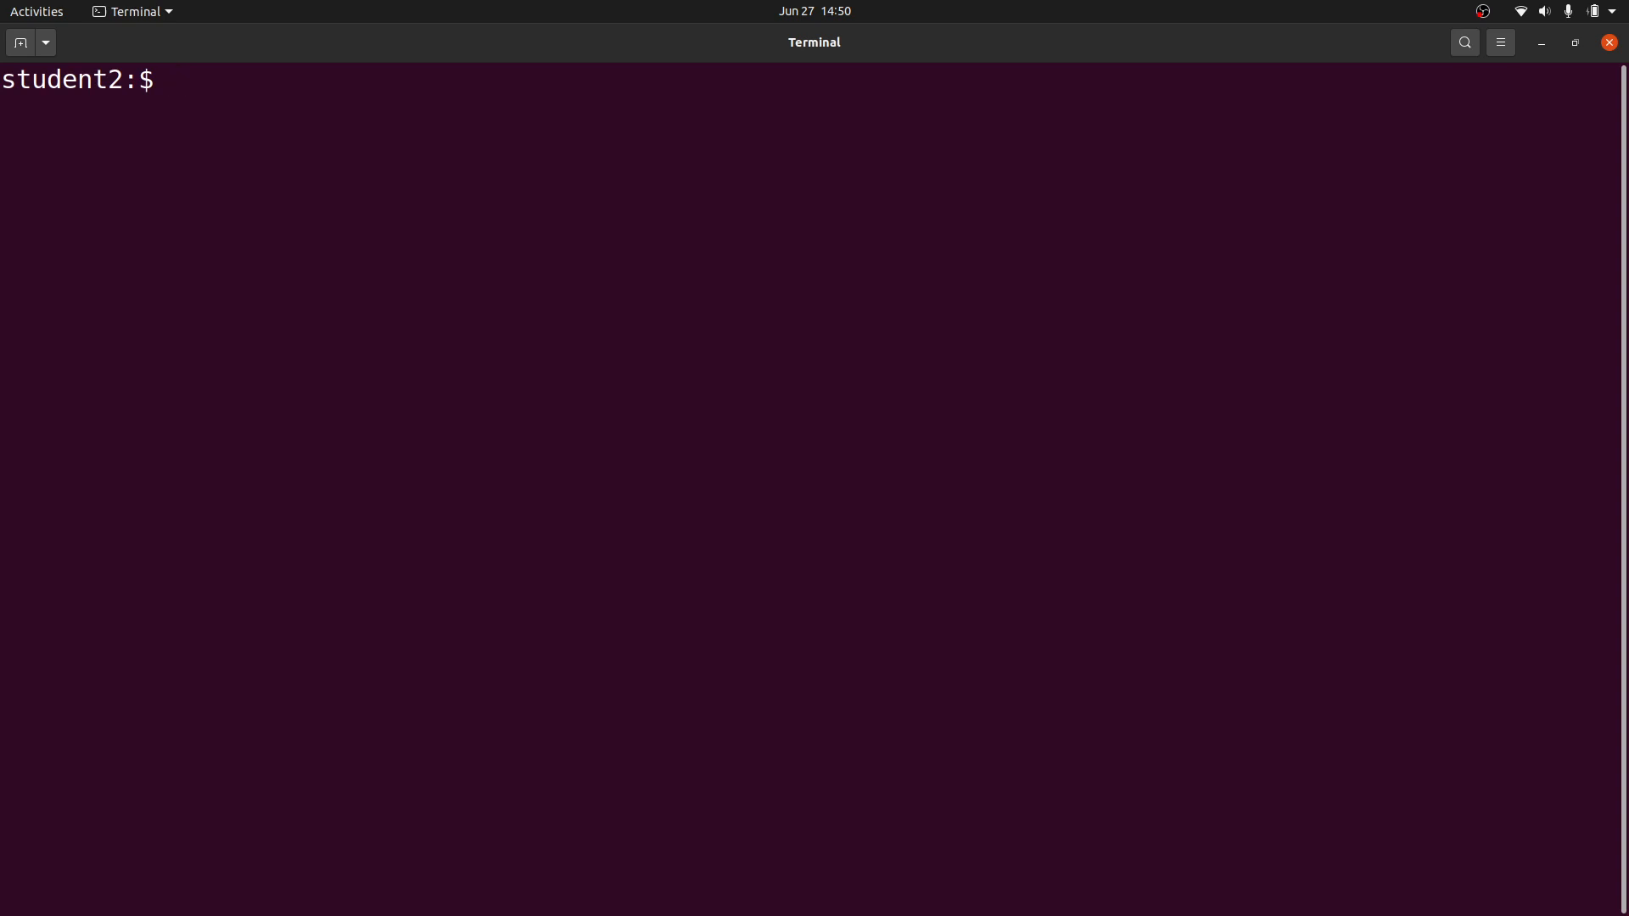
Activate the nextflow environment with 'mamba activate nextflow'
type("mamba")
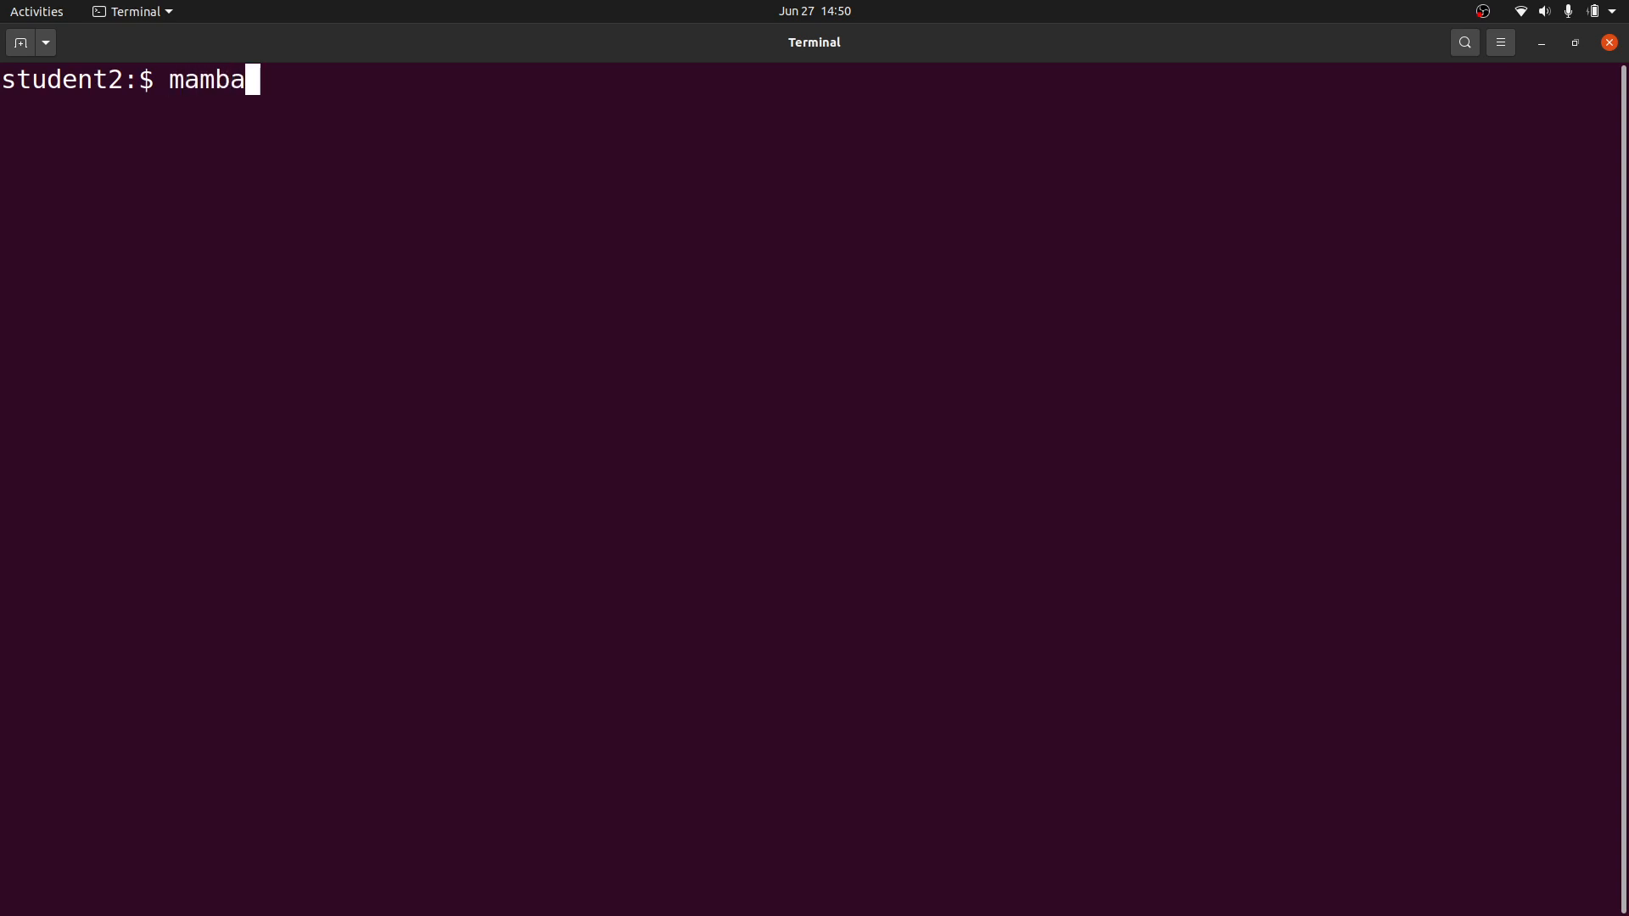
type("activate")
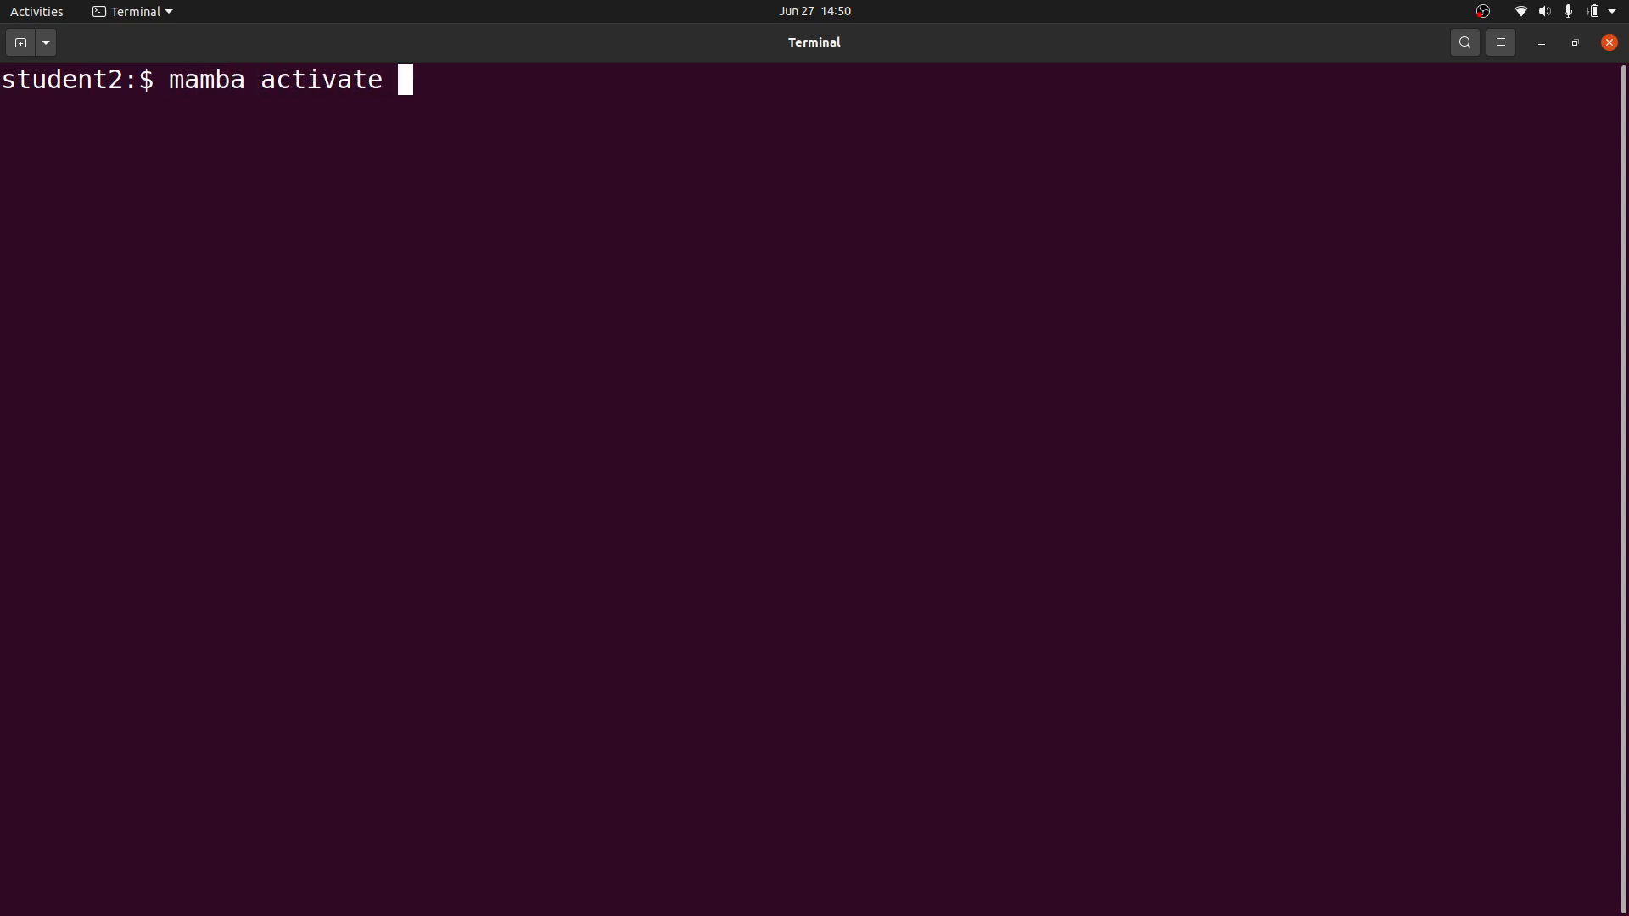
type("nextfl")
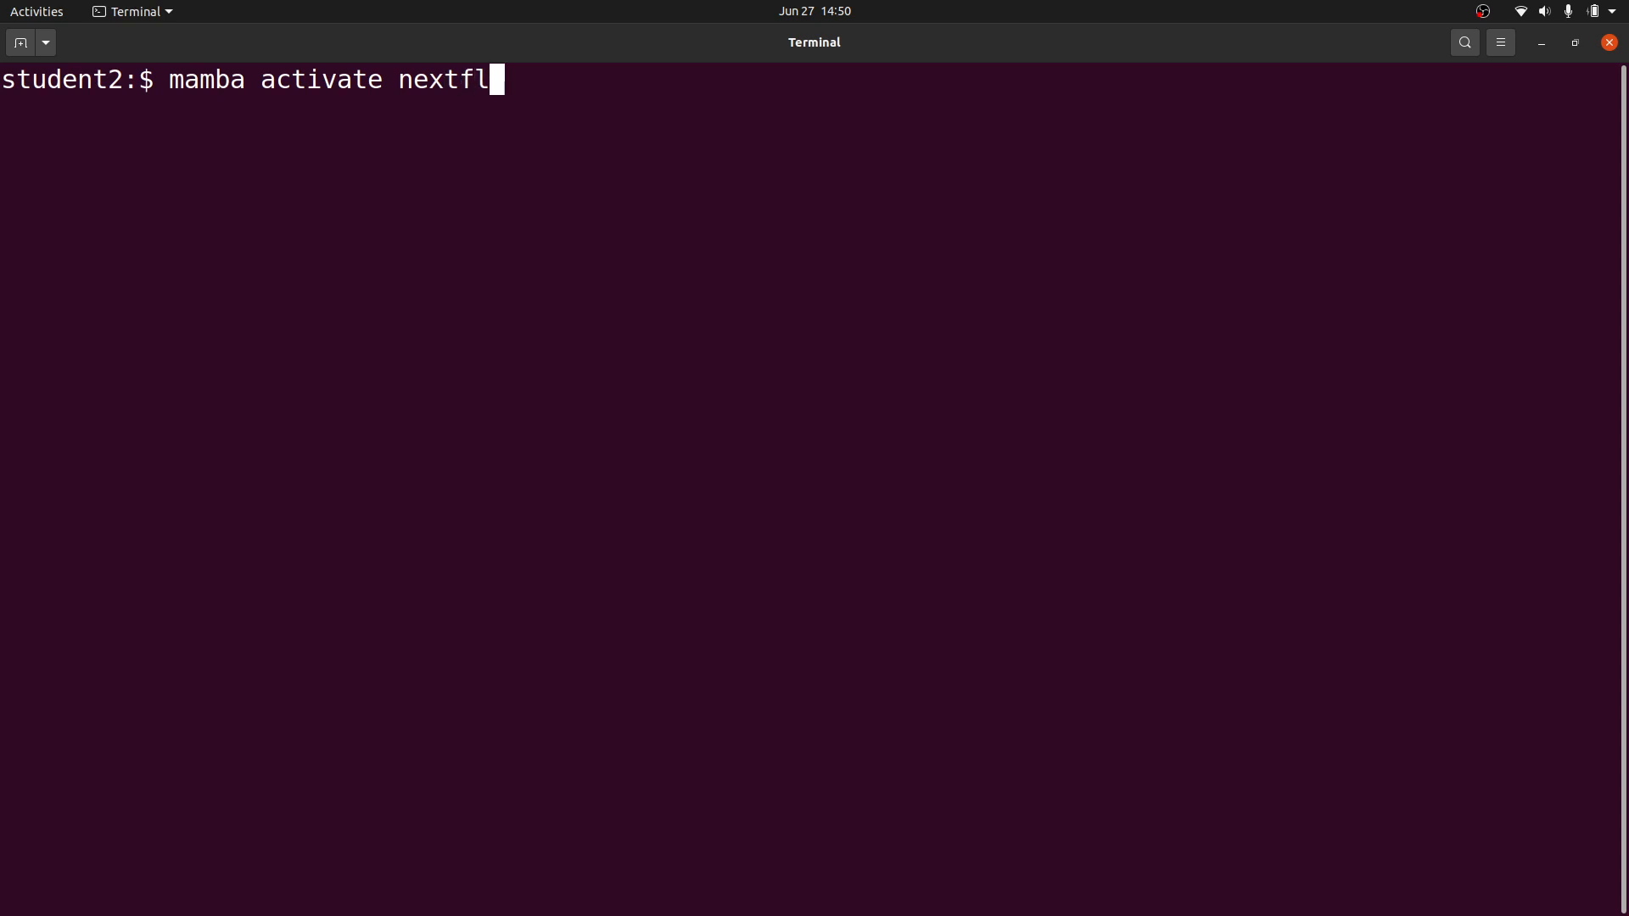
type("ow")
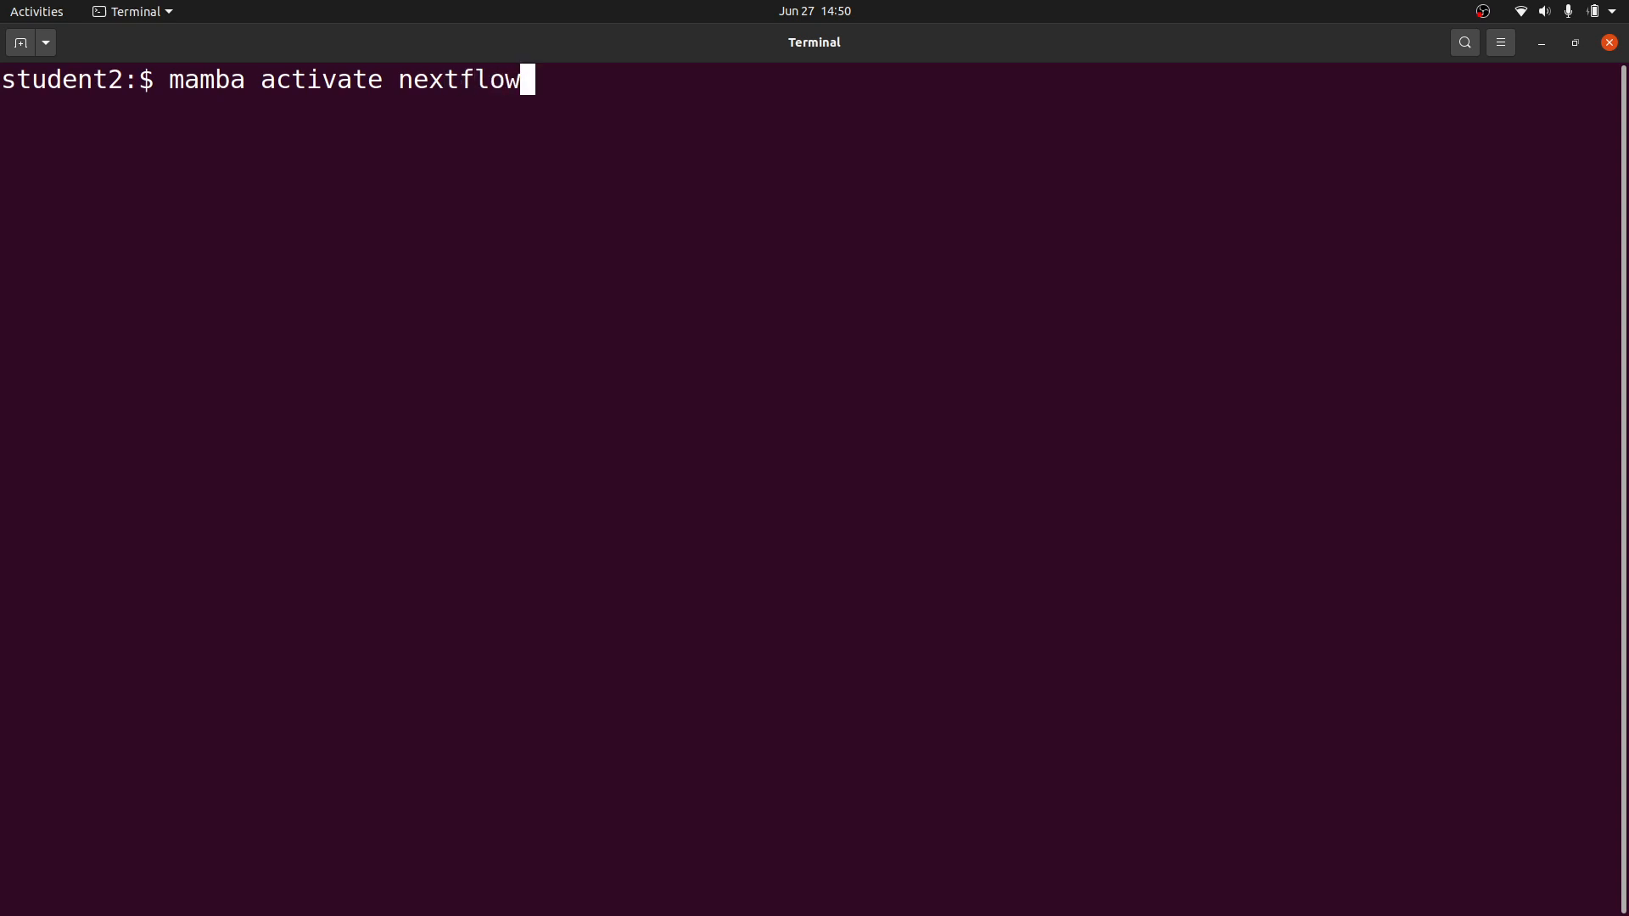
key("Return")
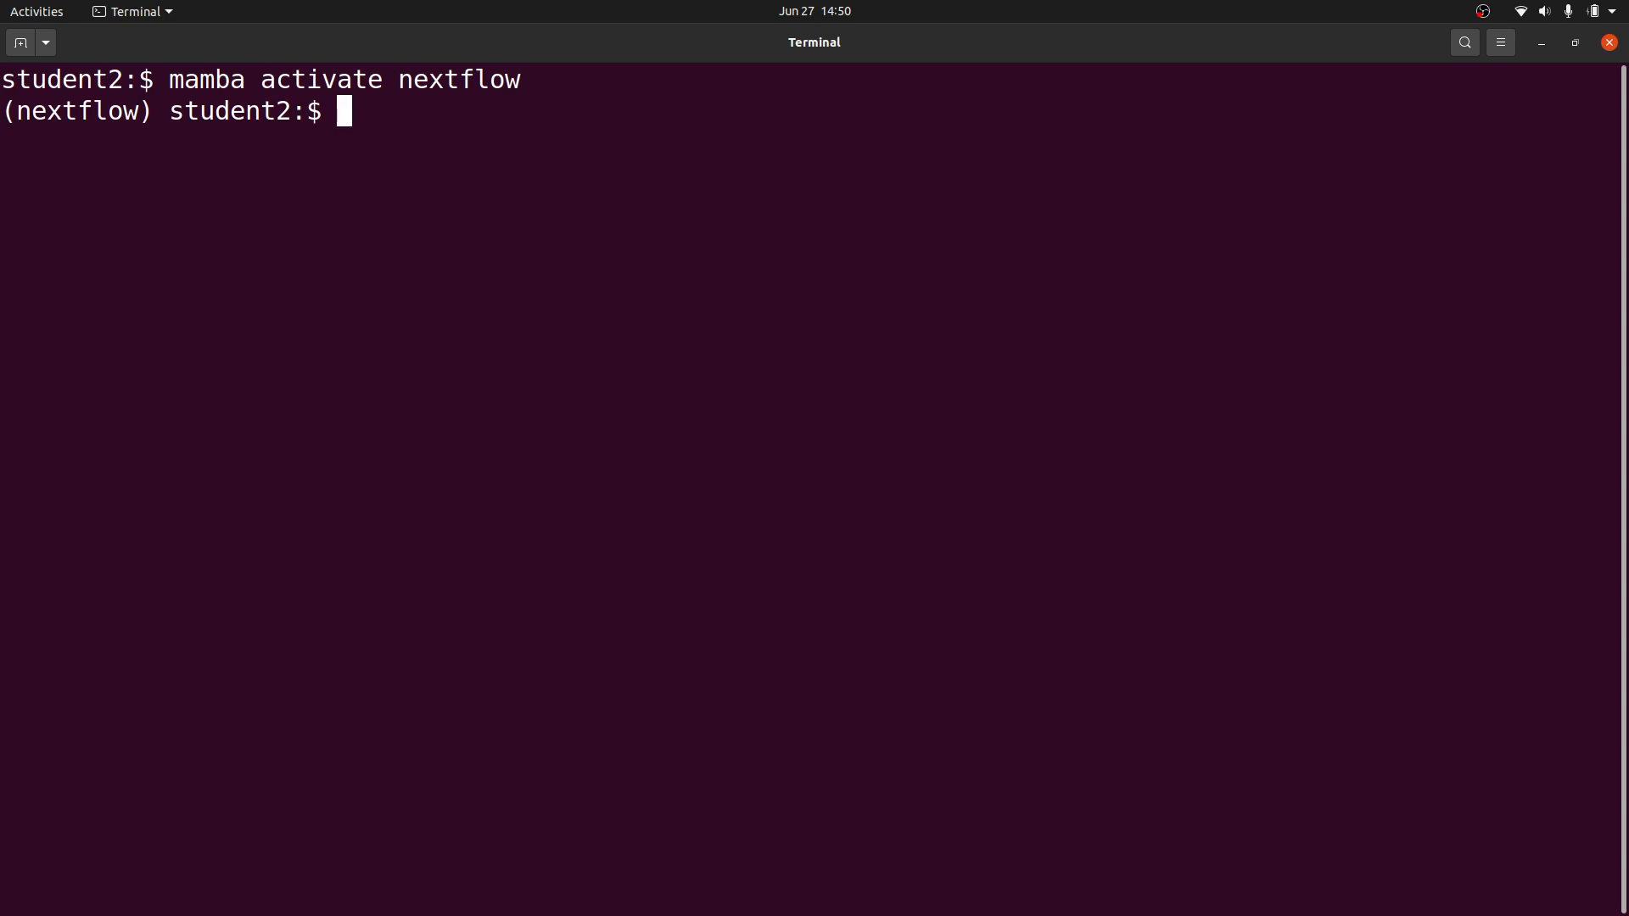
Run 'nextflow' to print its usage help, review it, then clear the screen
type("next")
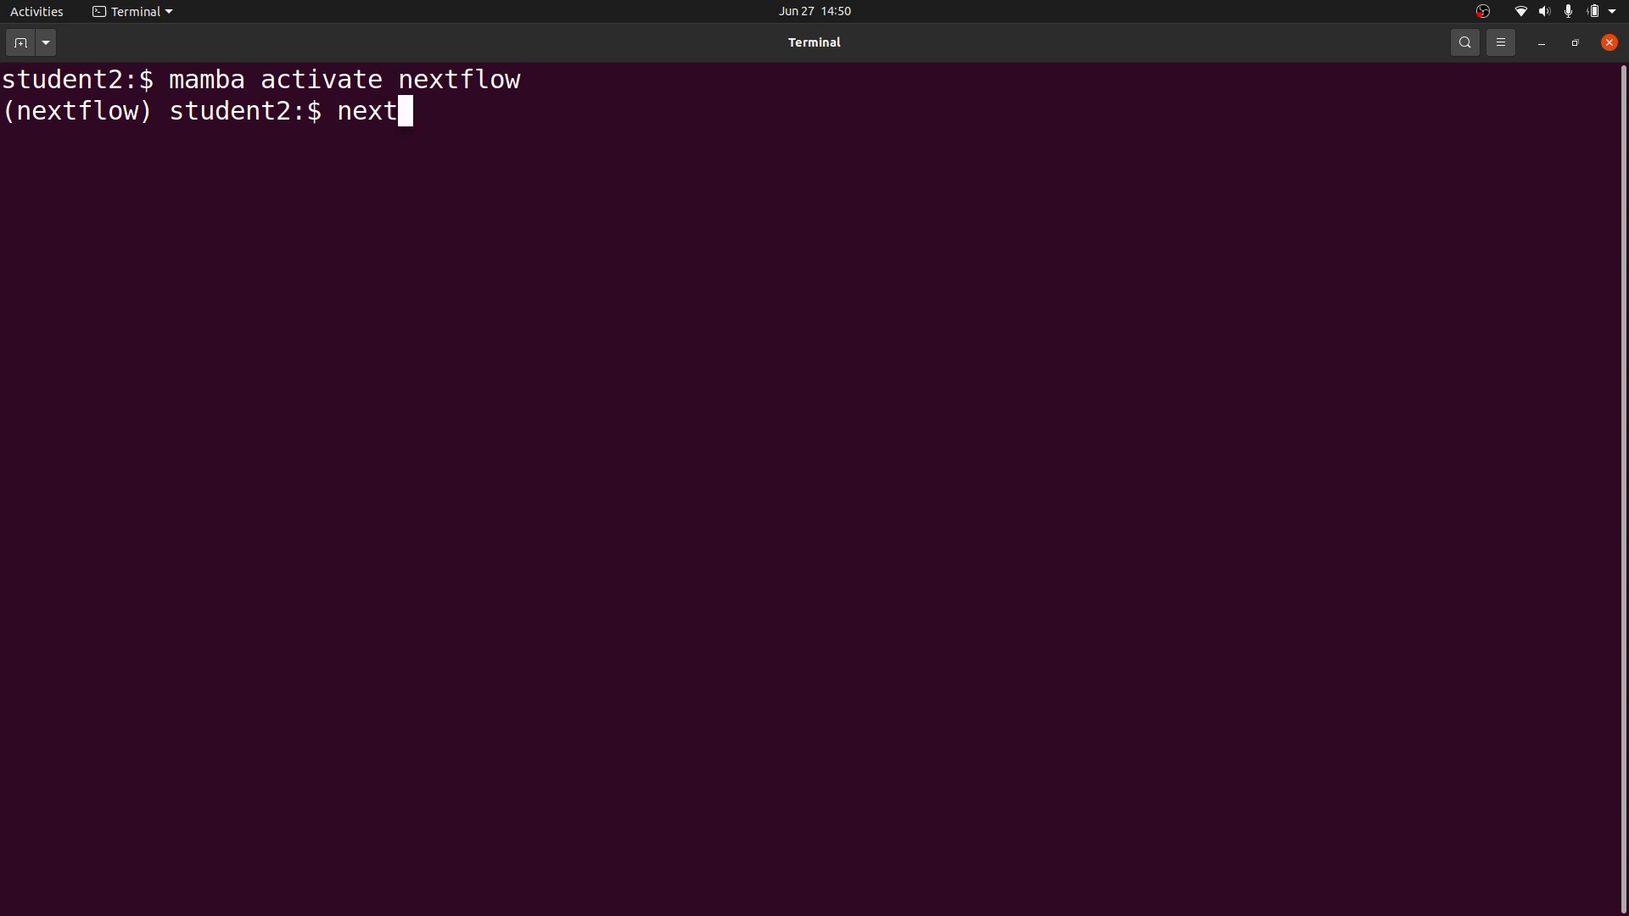
type("flow")
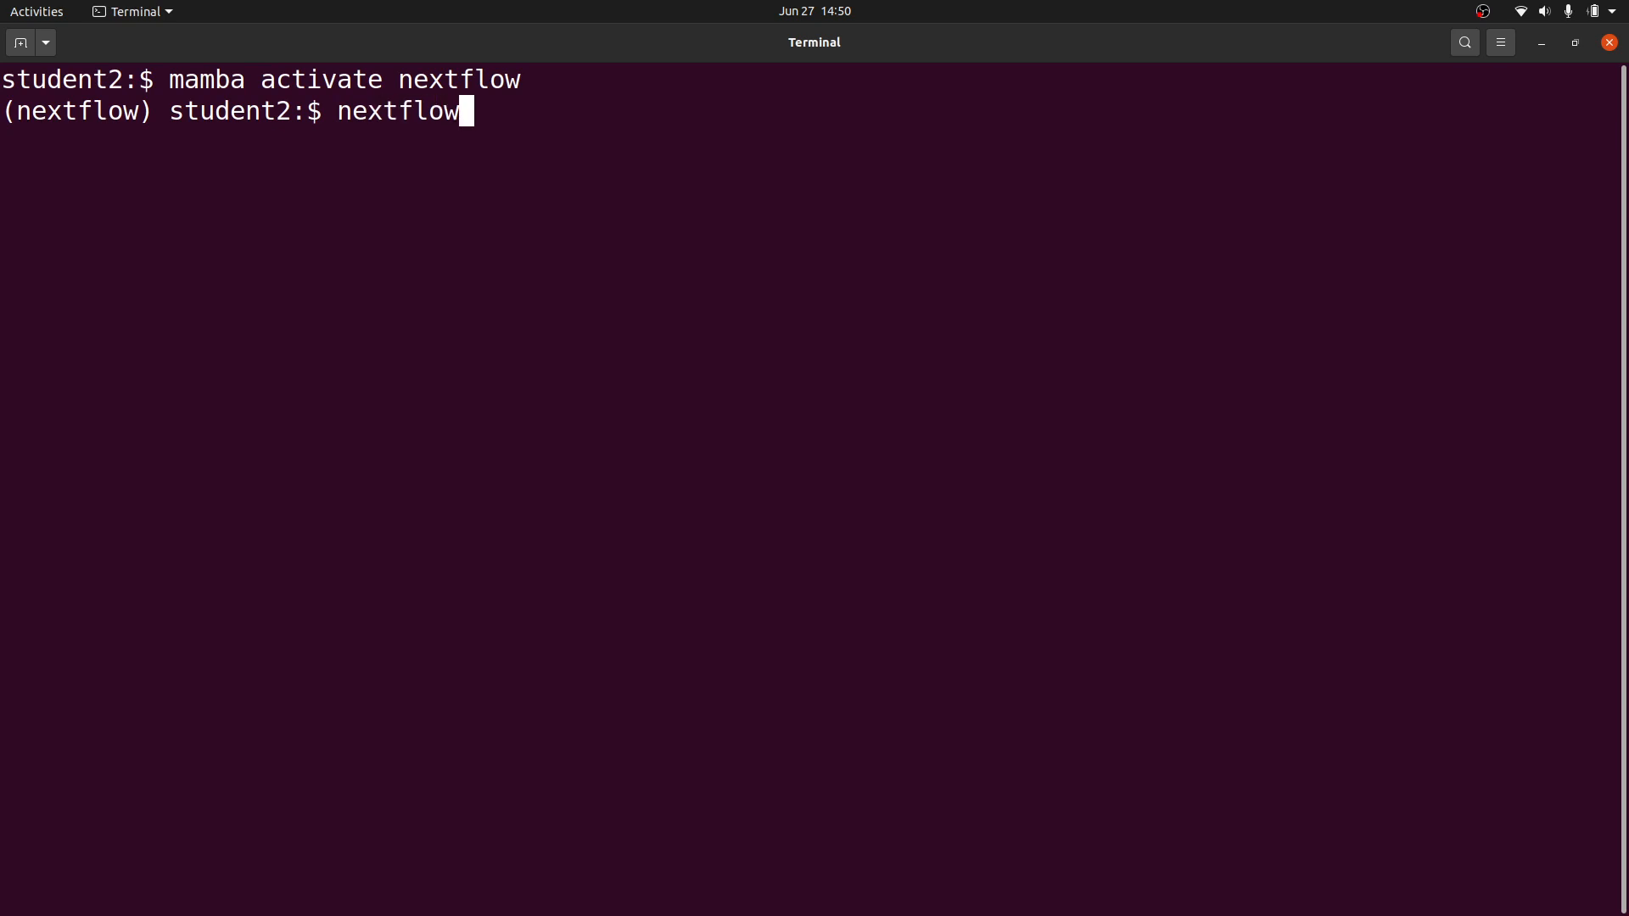
key("Return")
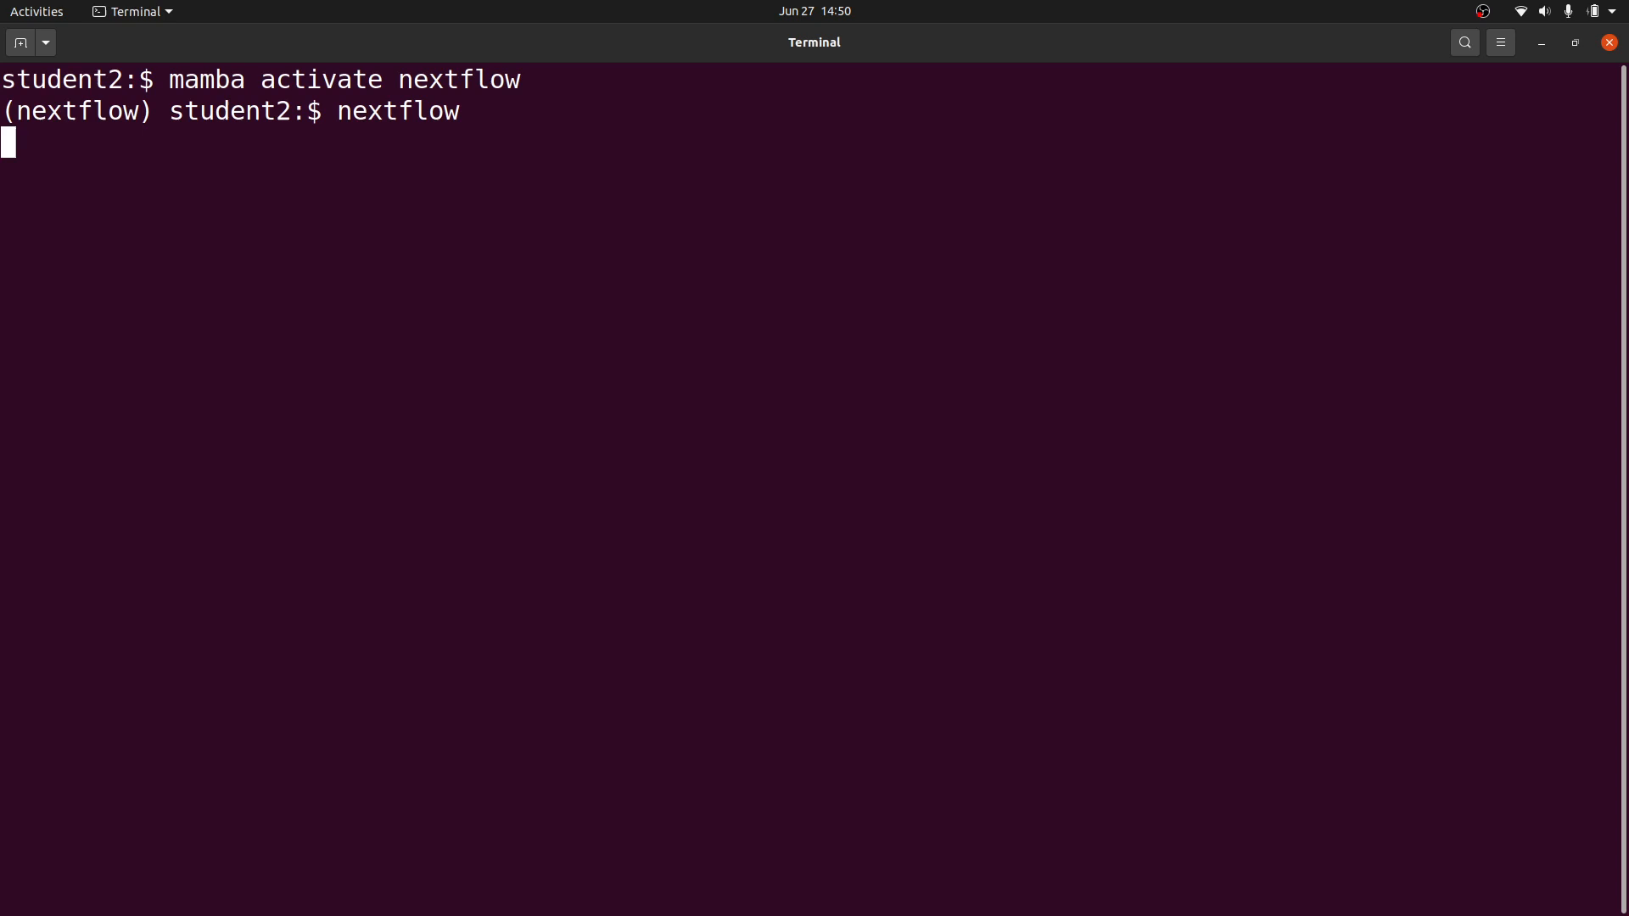
key("Return")
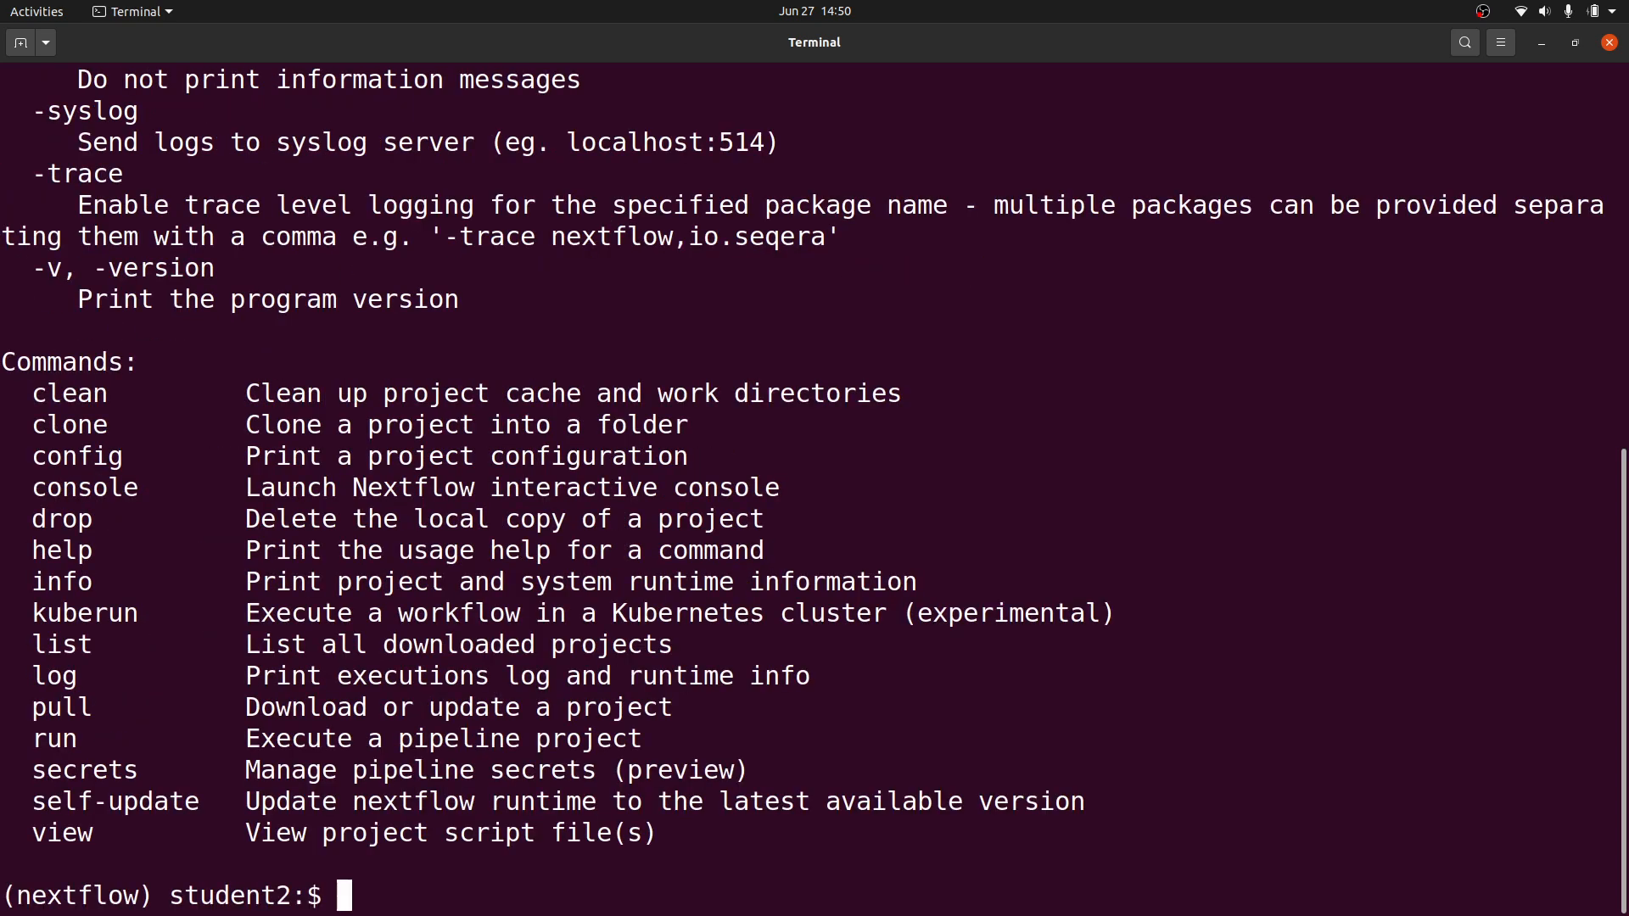
scroll("up", 3)
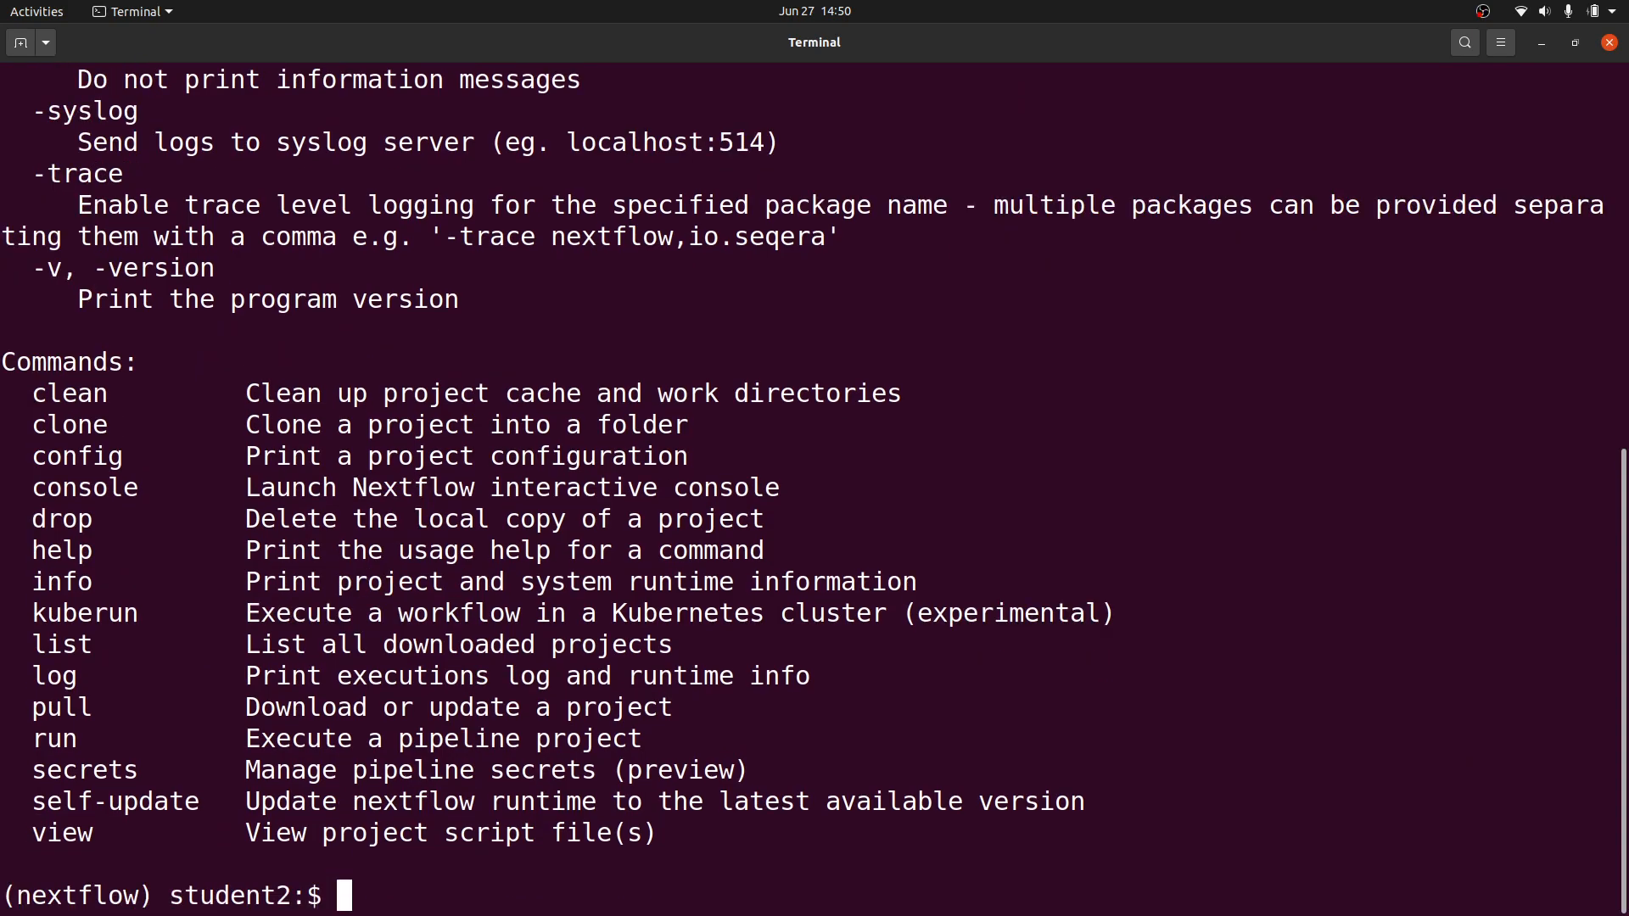
type("clear")
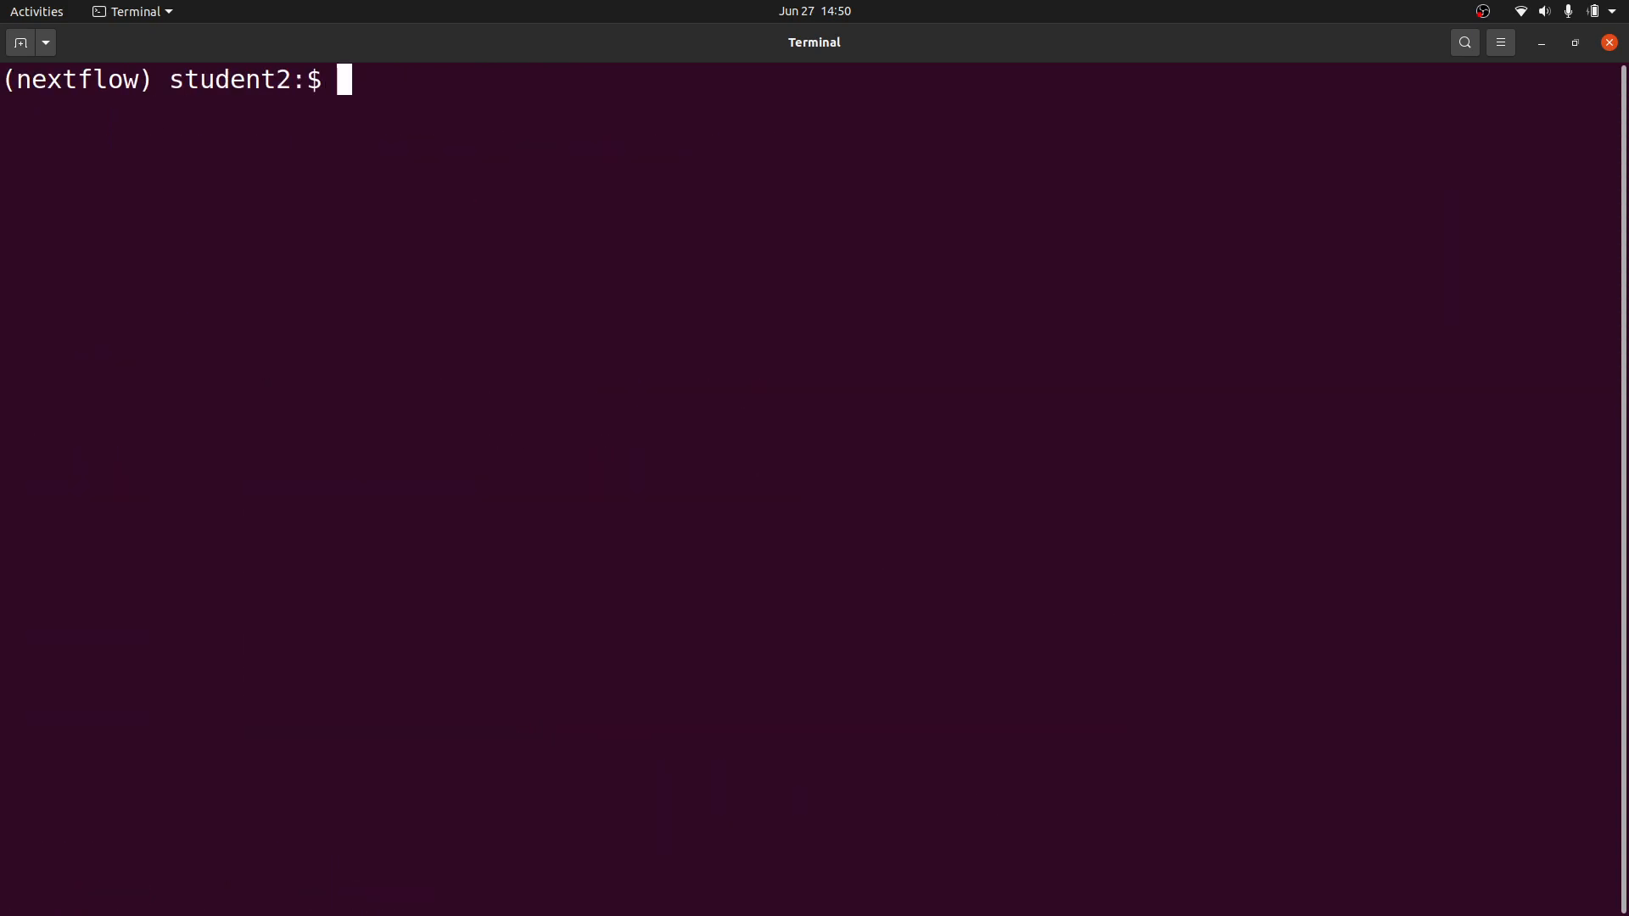
Run 'nextflow run hello', completing 4 tasks that print greetings in four languages
type("nextflow ru")
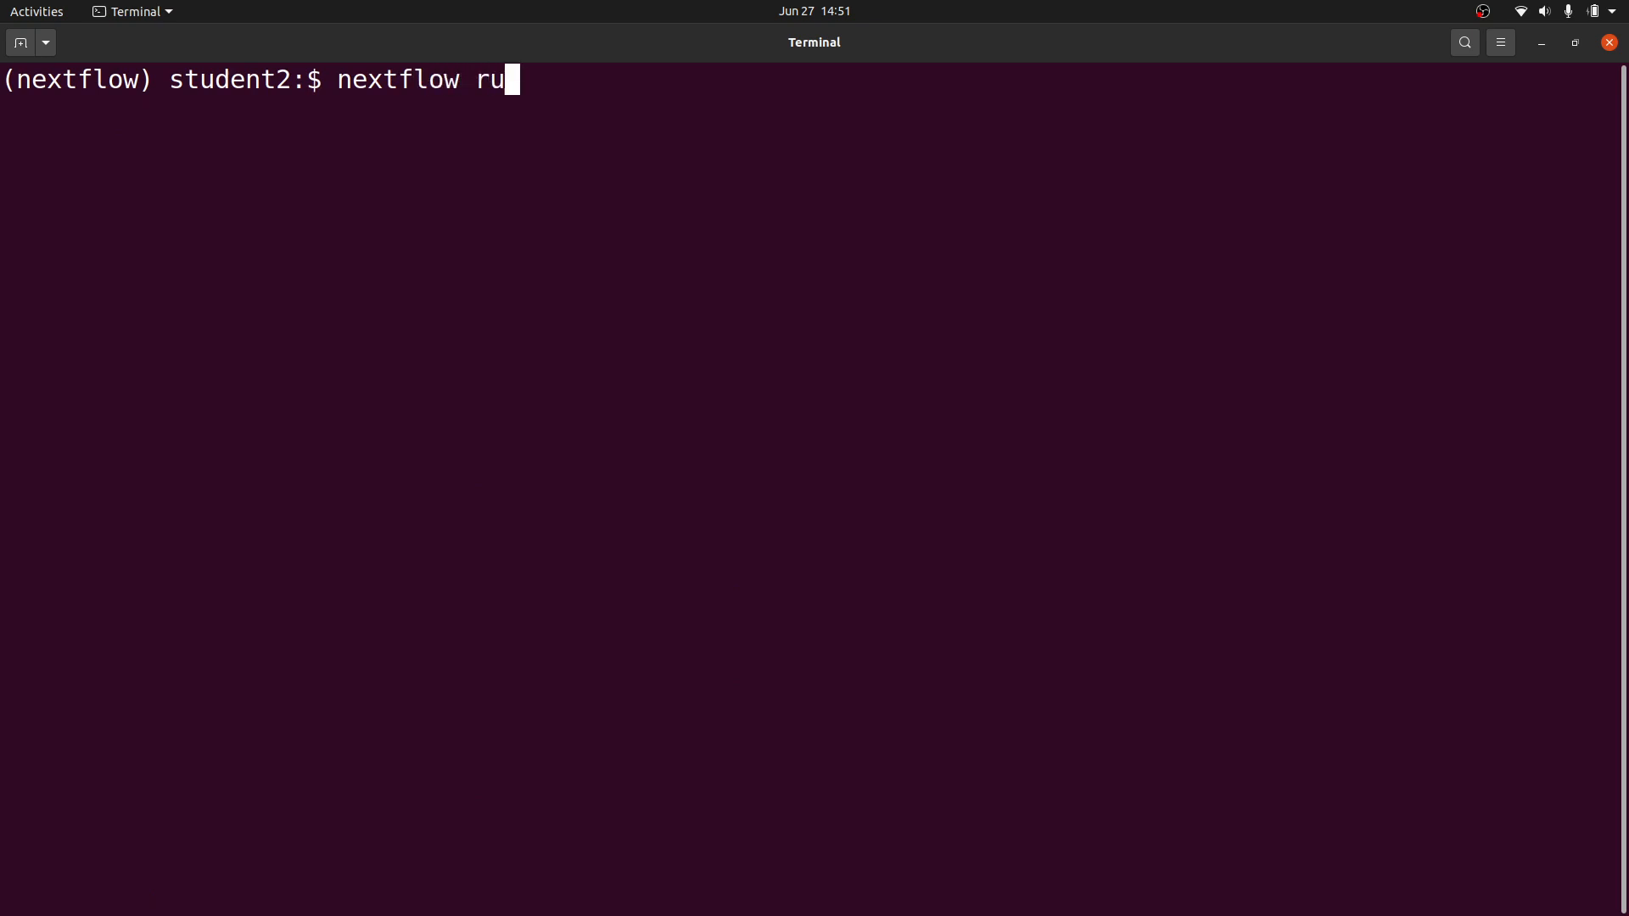
type("n hello")
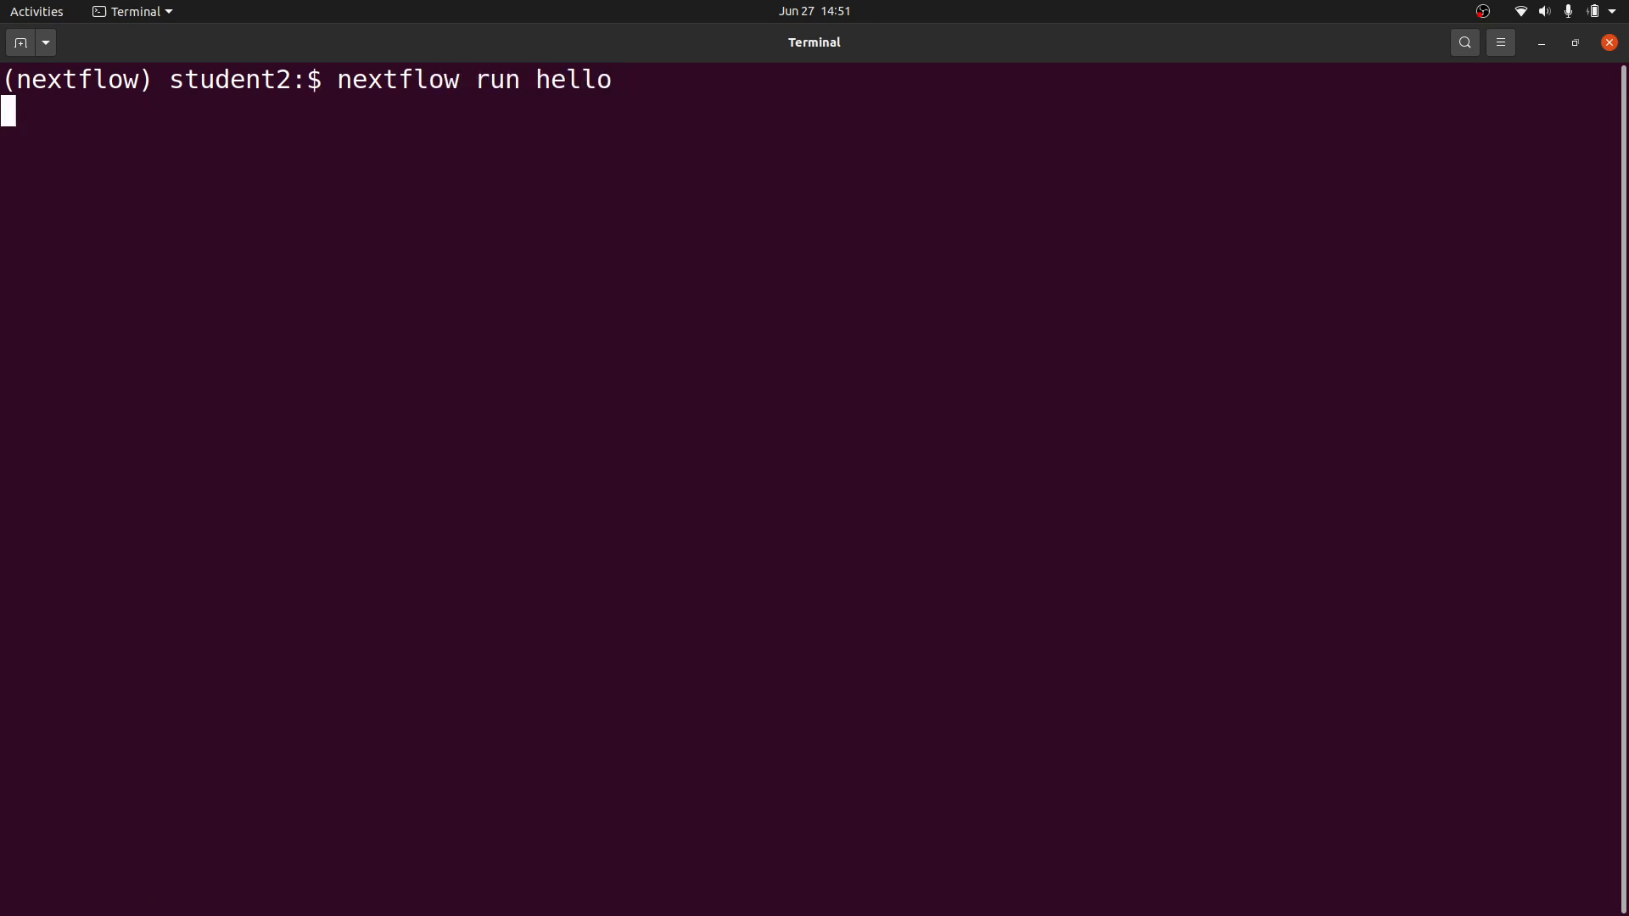
key("Return")
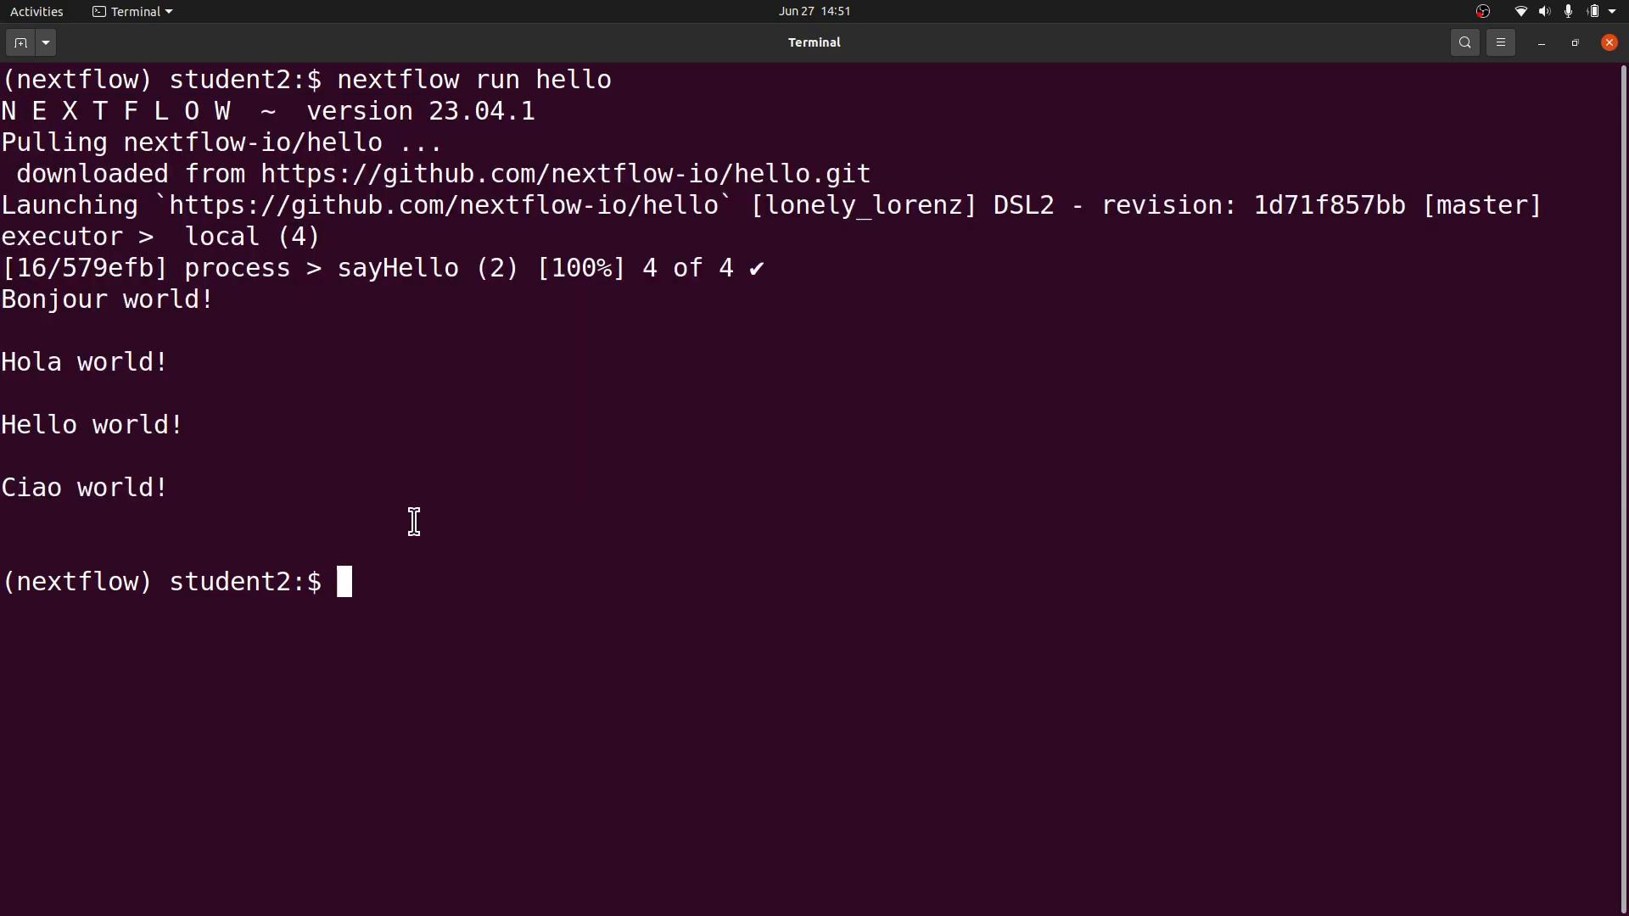
mouse_move(473, 539)
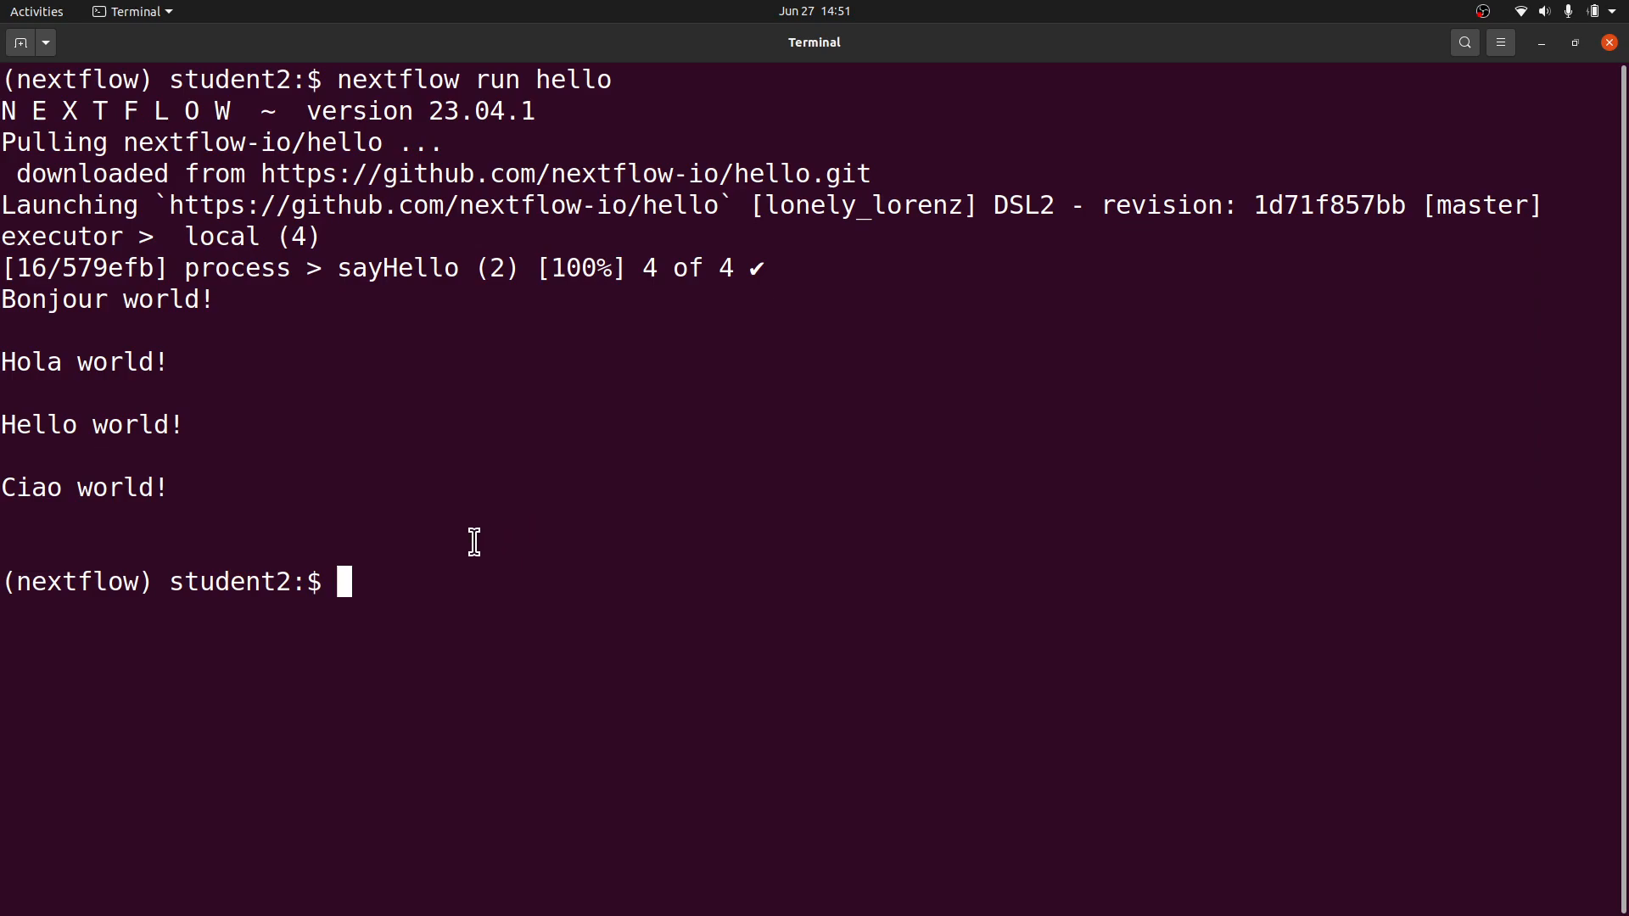